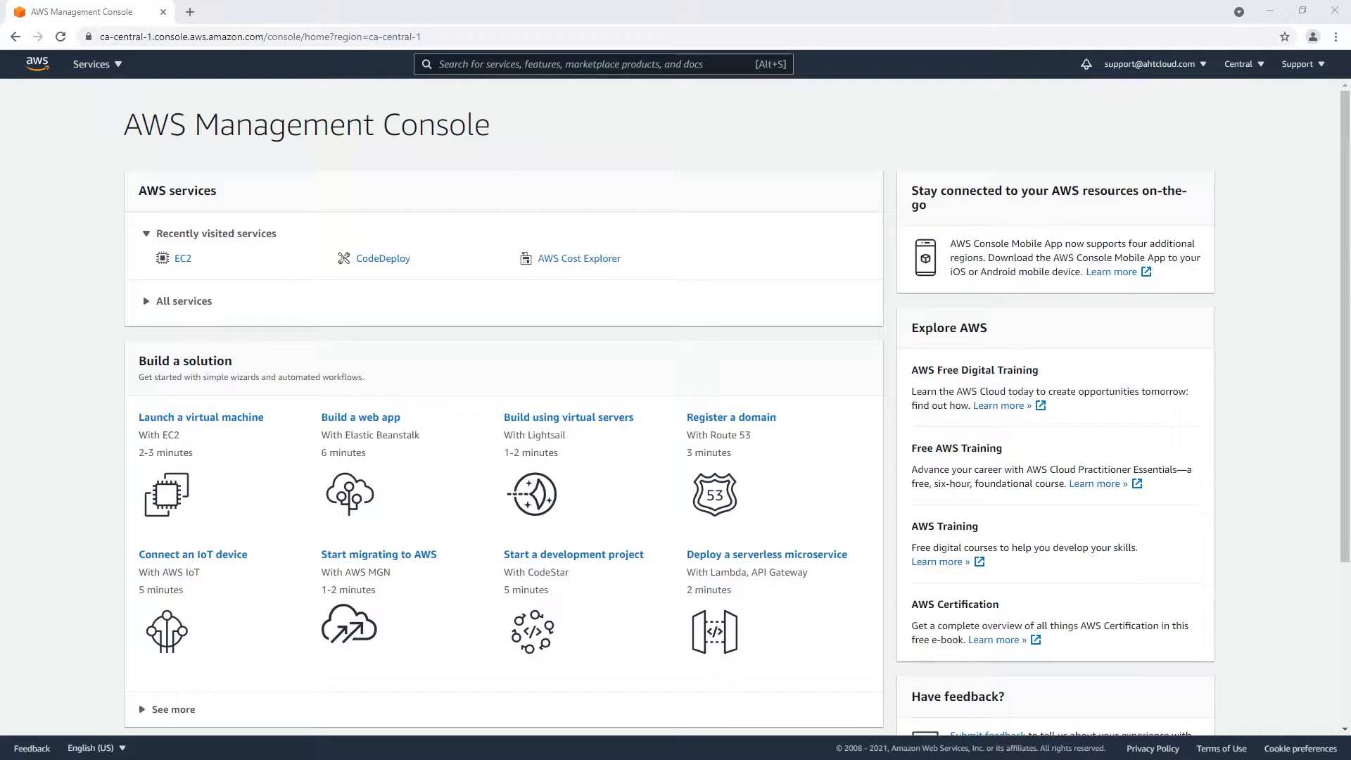
mouse_move(785, 271)
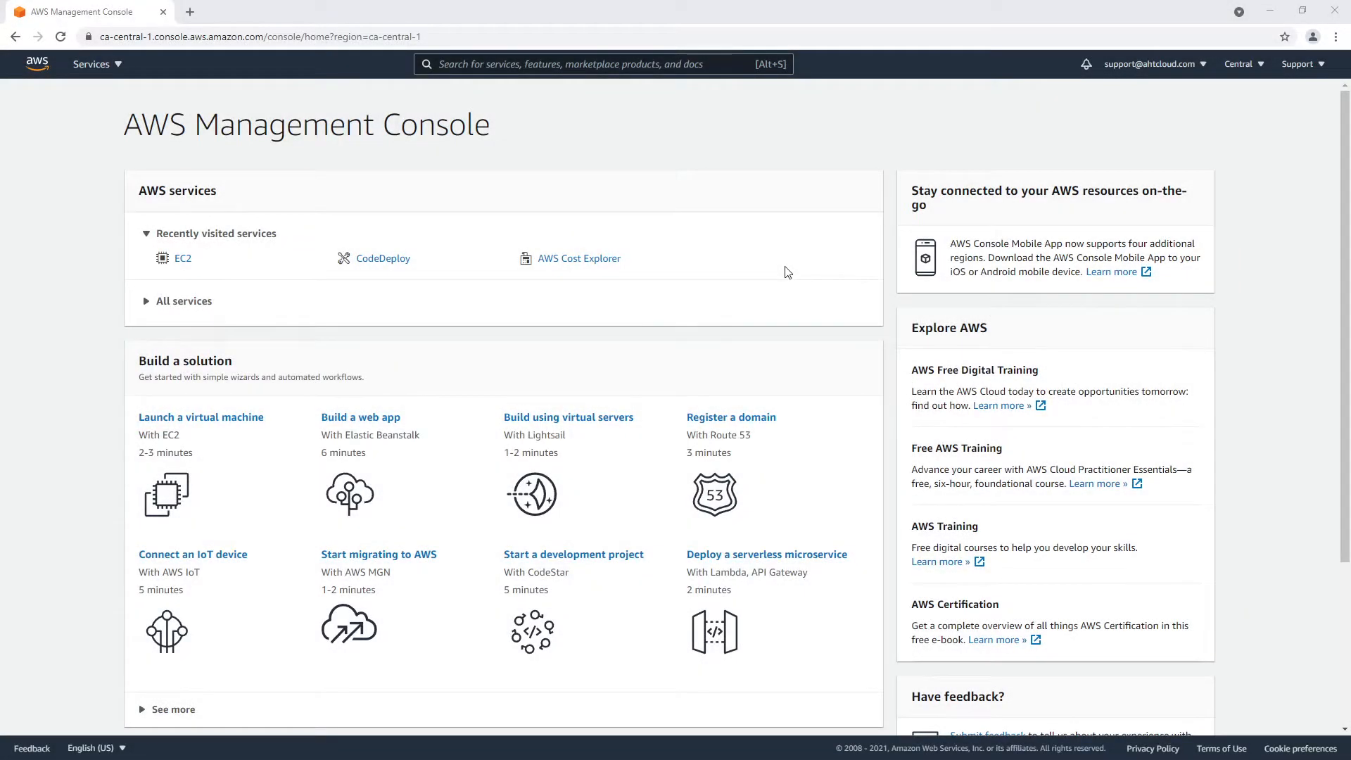
mouse_move(780, 270)
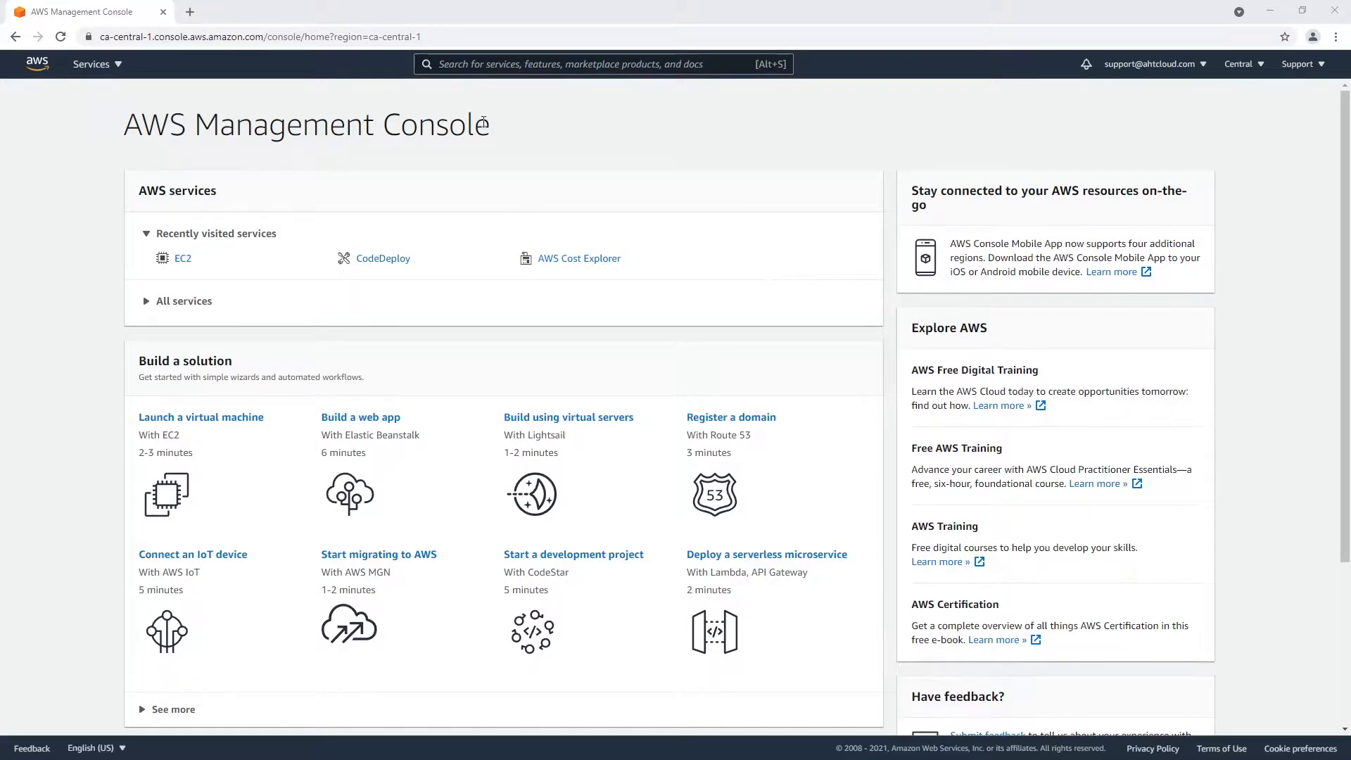
Find EC2 via the search bar and select Instance A in the Instances list
type("ec2")
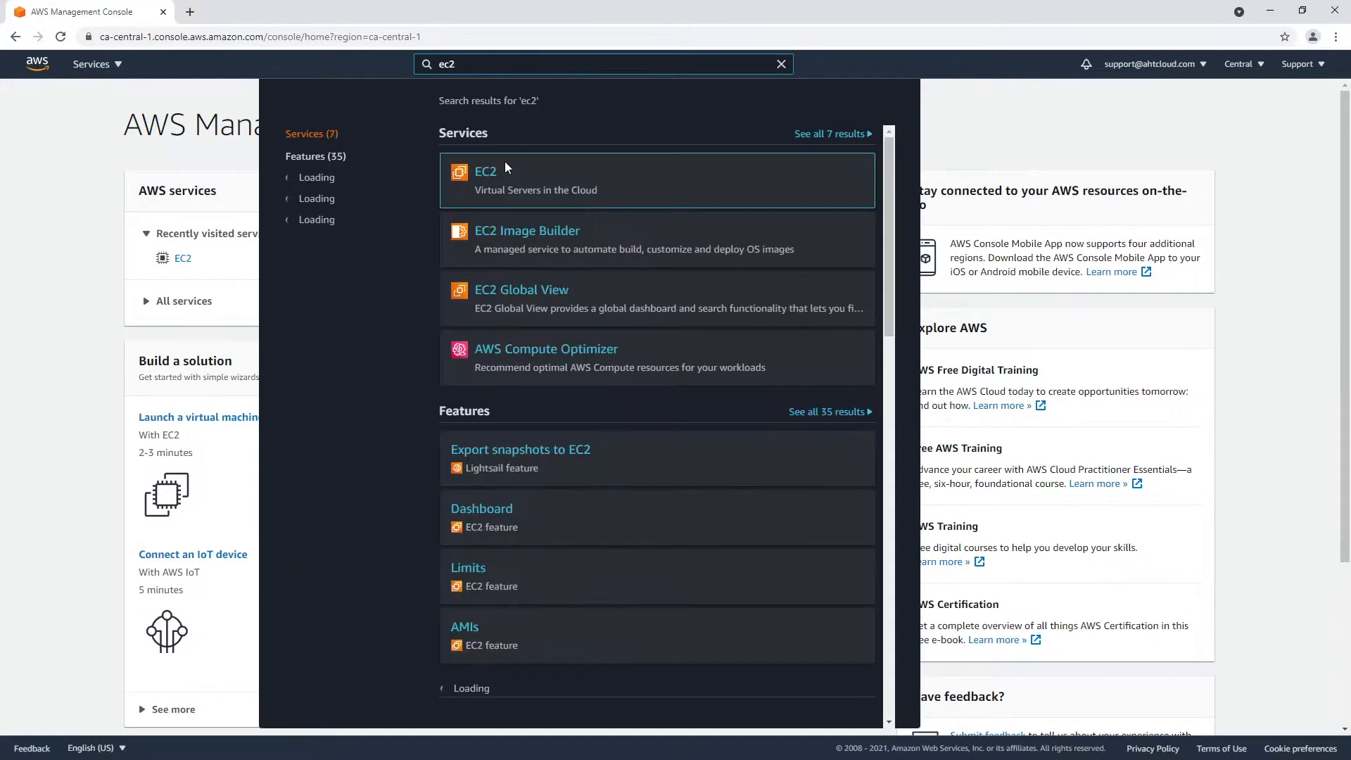
left_click(484, 171)
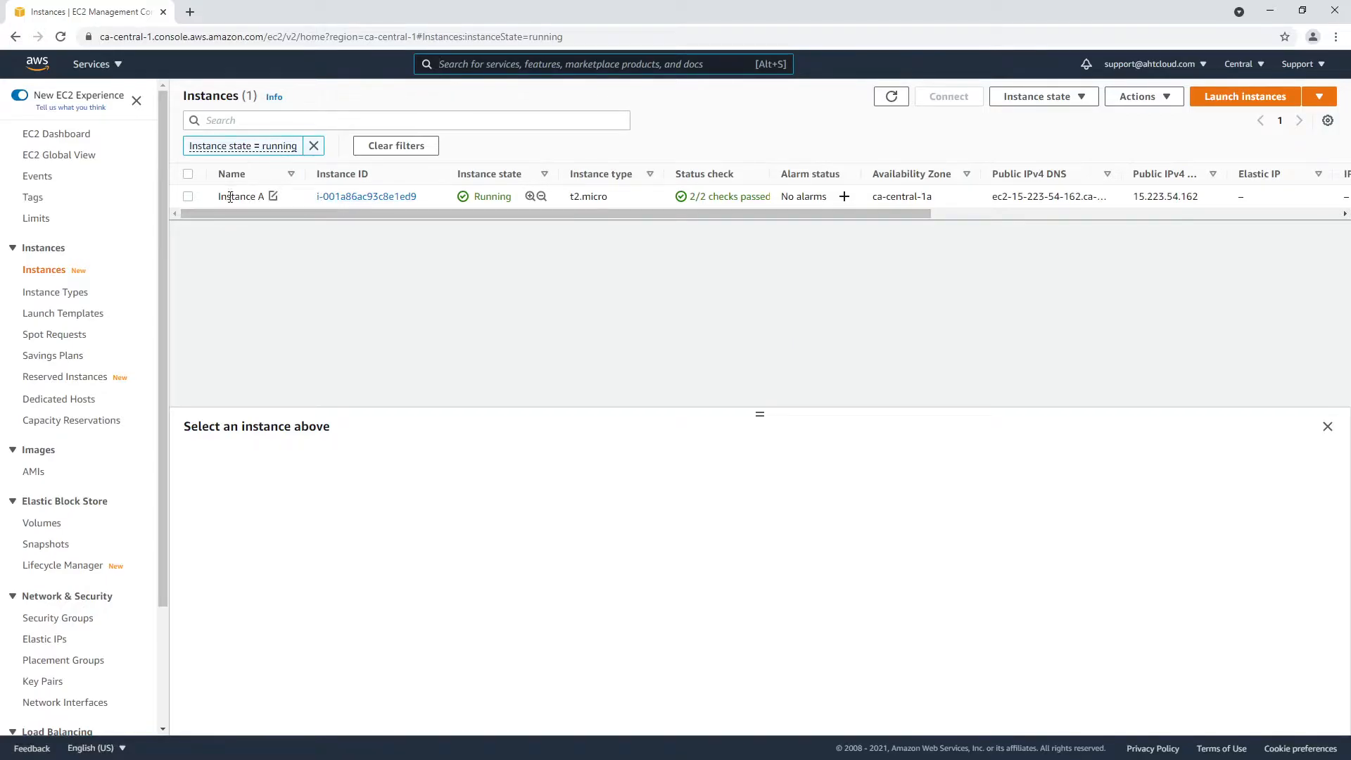
left_click(187, 196)
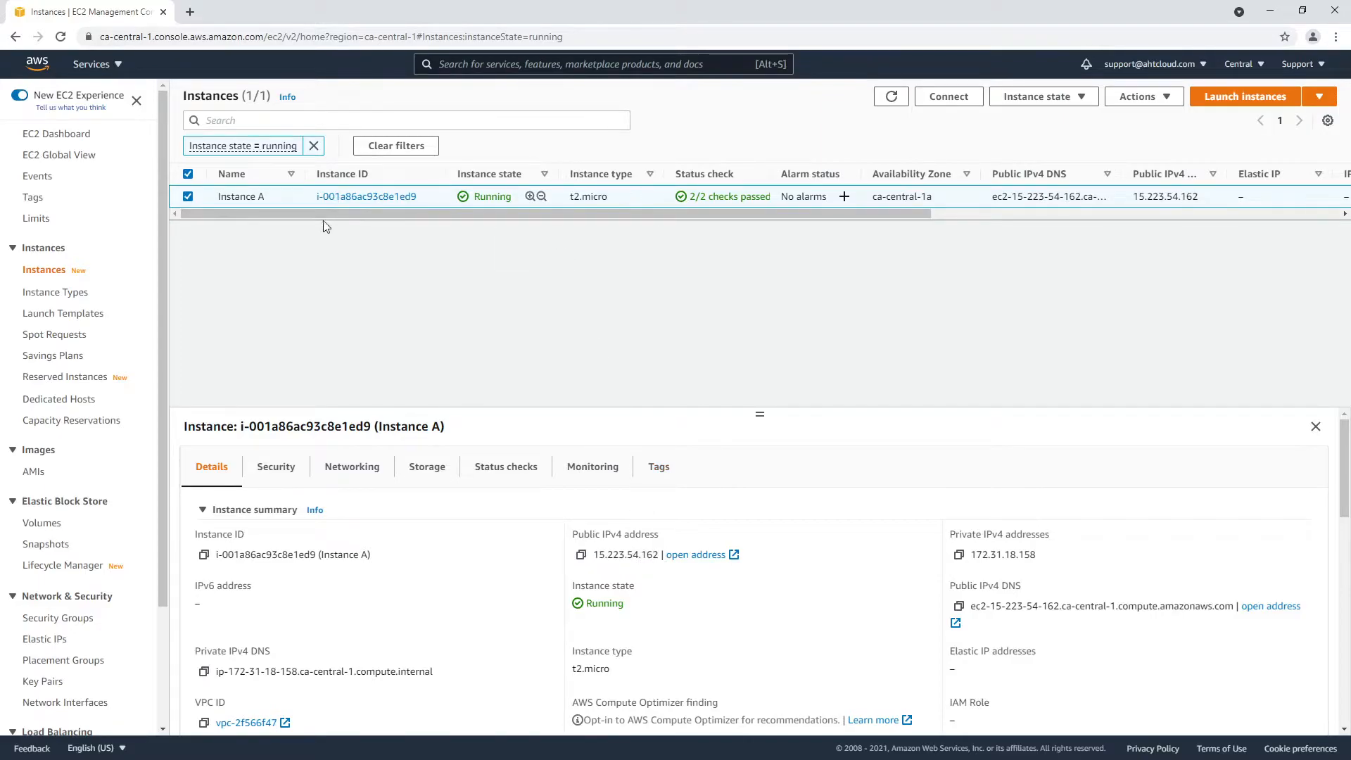
Load 15.223.54.162 in a new tab to see the Apache2 Ubuntu Default Page, then return to EC2
left_click(357, 12)
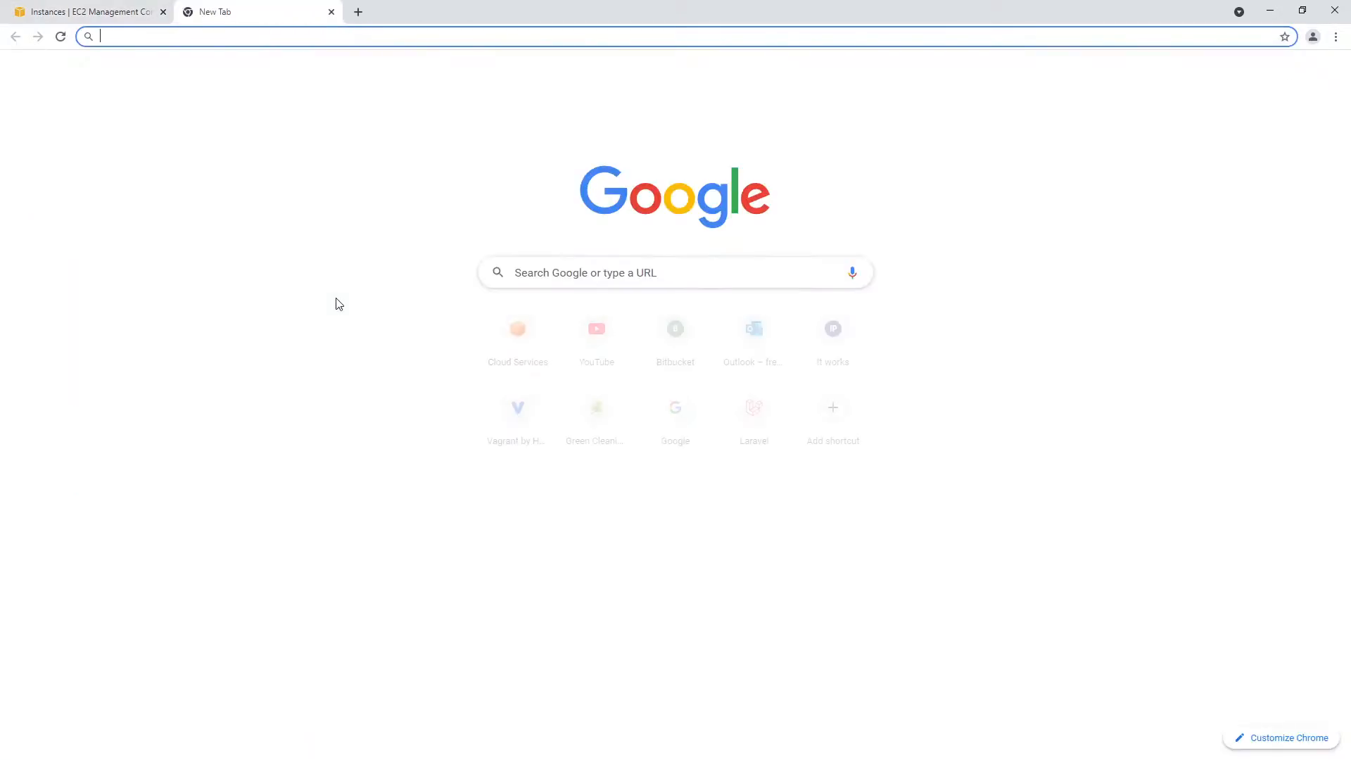
type("h15.223.54.162")
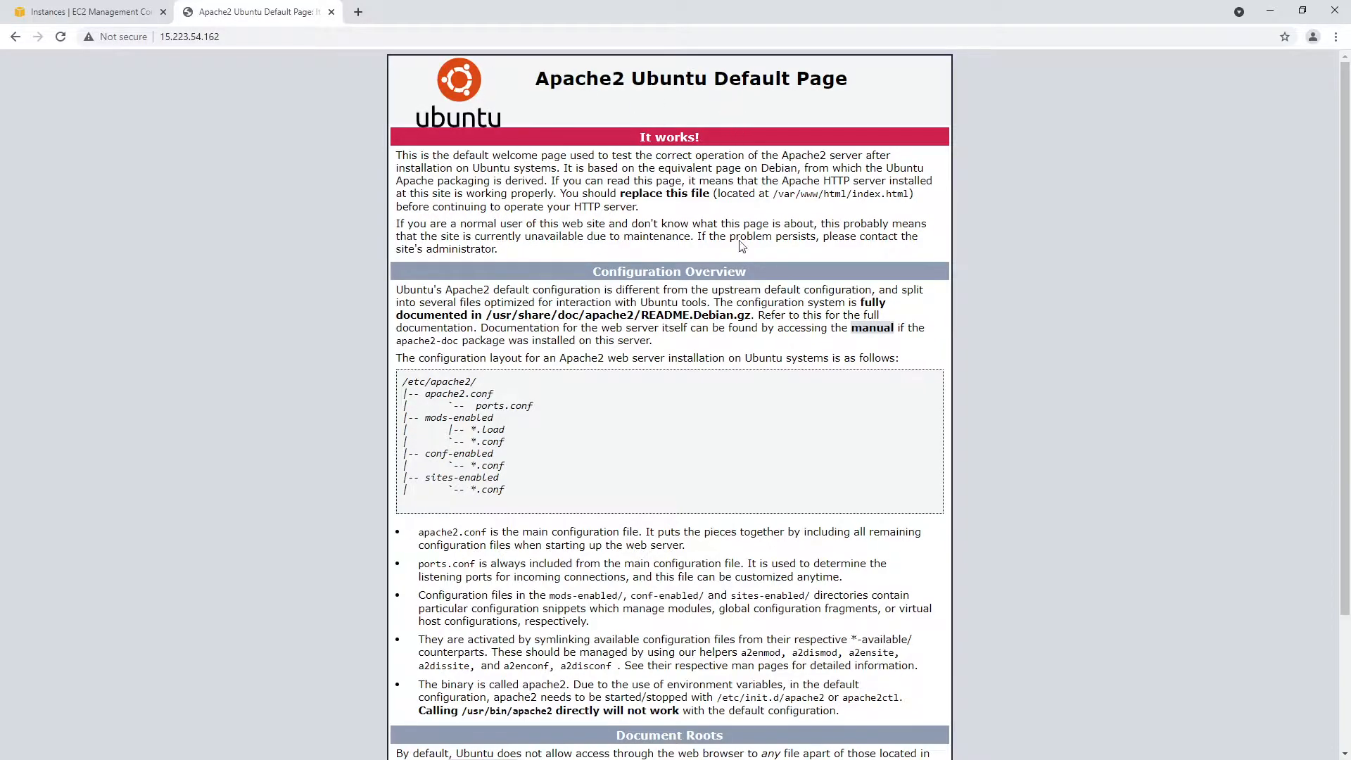
left_click(84, 11)
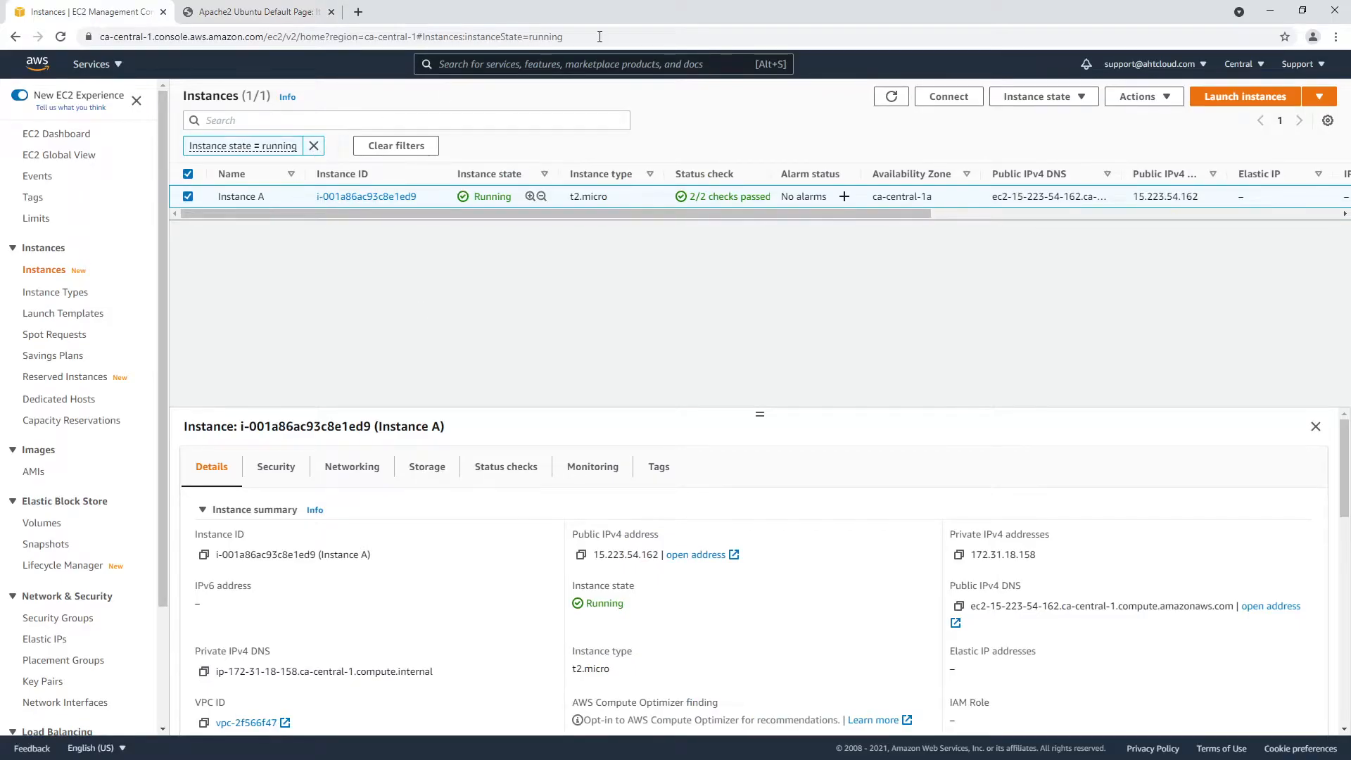
Start Create image for Instance A from Actions > Image and templates
left_click(1140, 96)
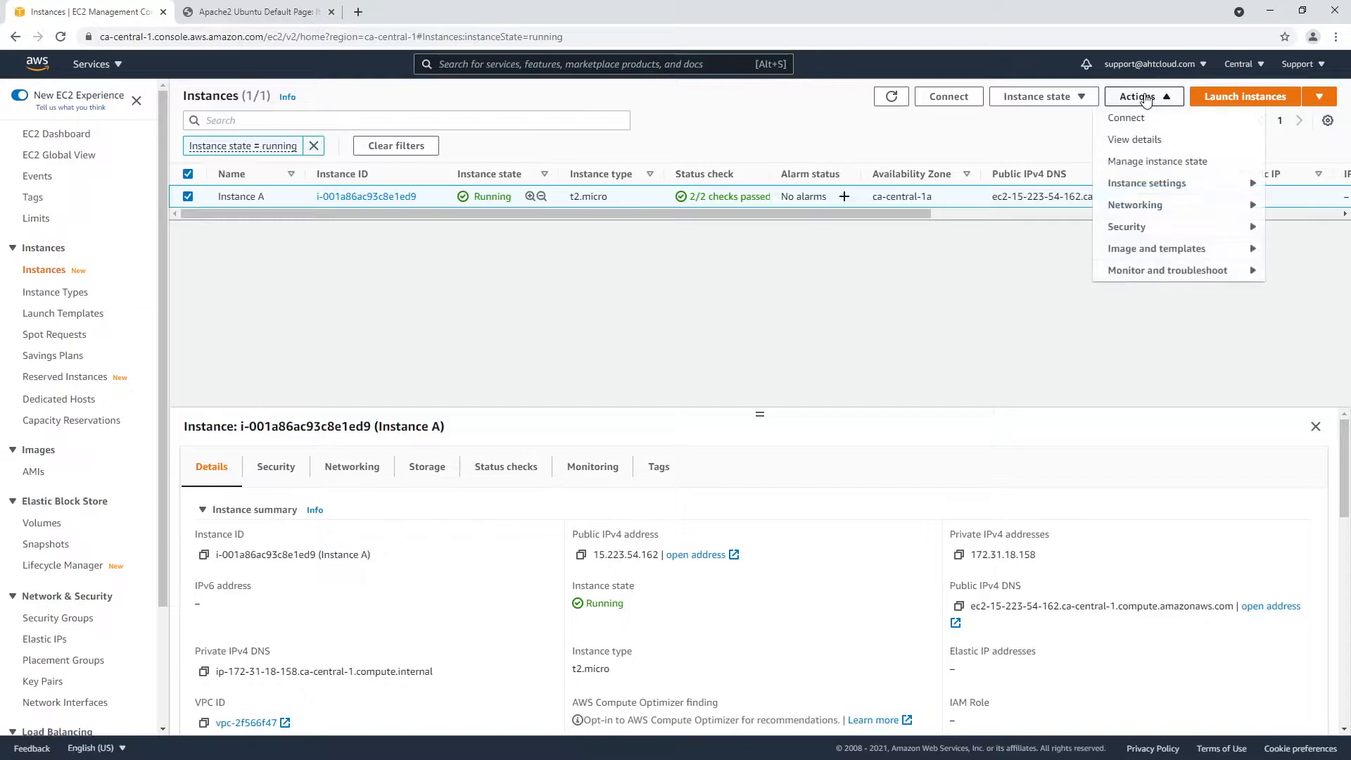
mouse_move(1185, 248)
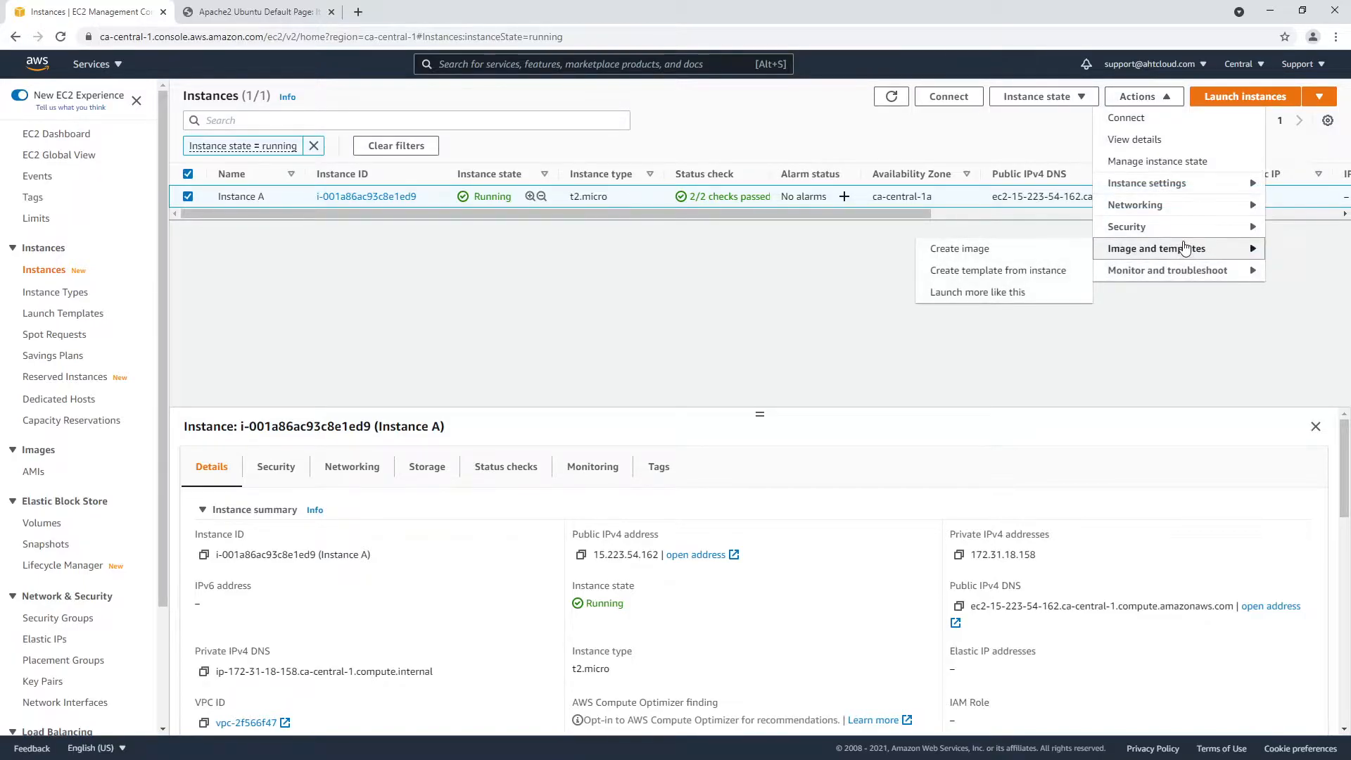
left_click(959, 247)
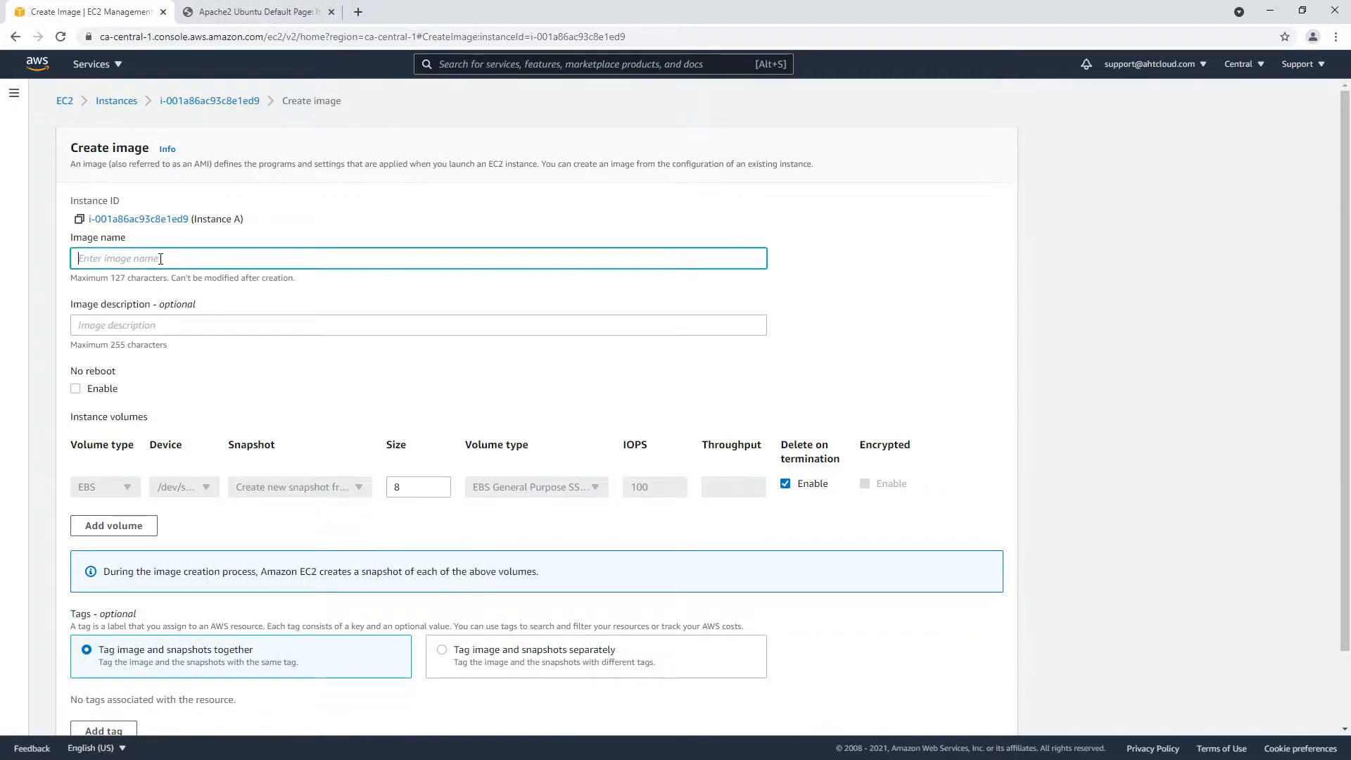
Create the image named ServerA with description 'demo clone'
type("ServerA")
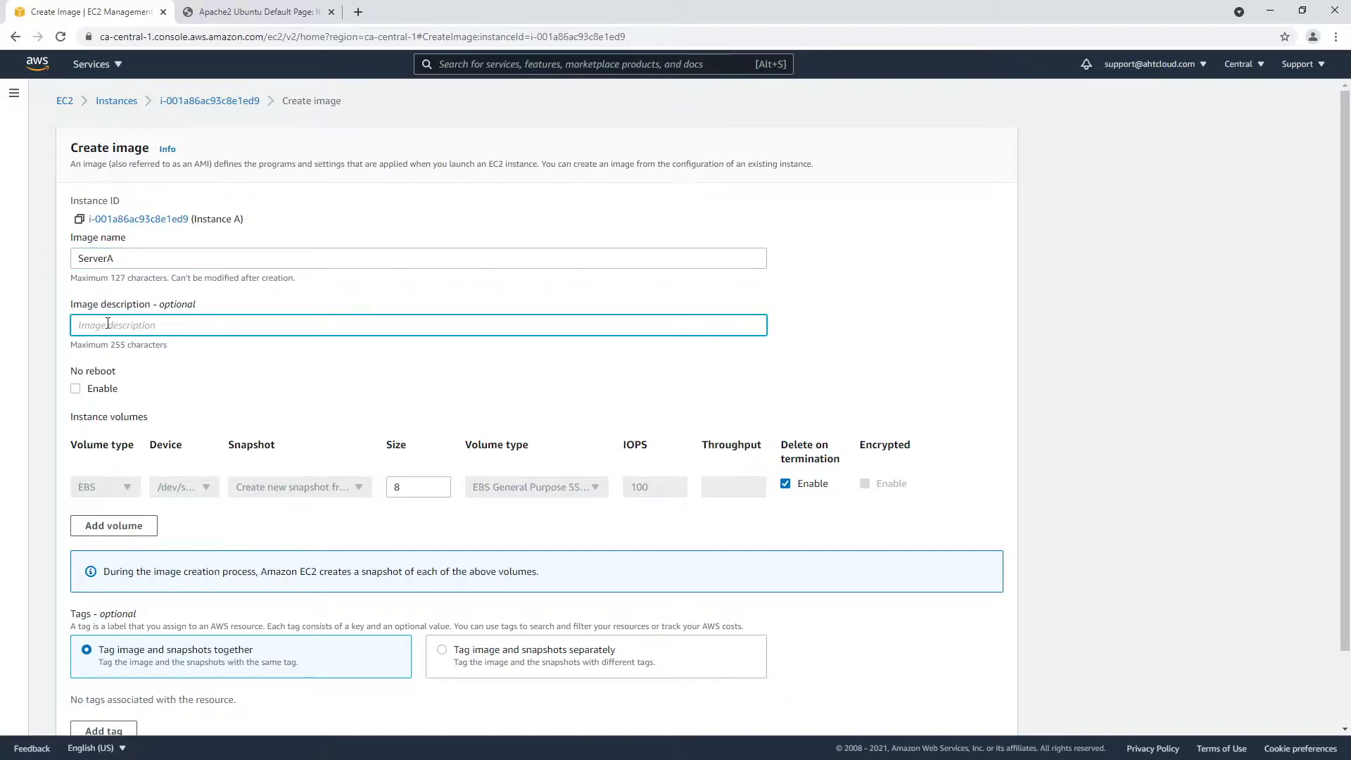
type("demo clone")
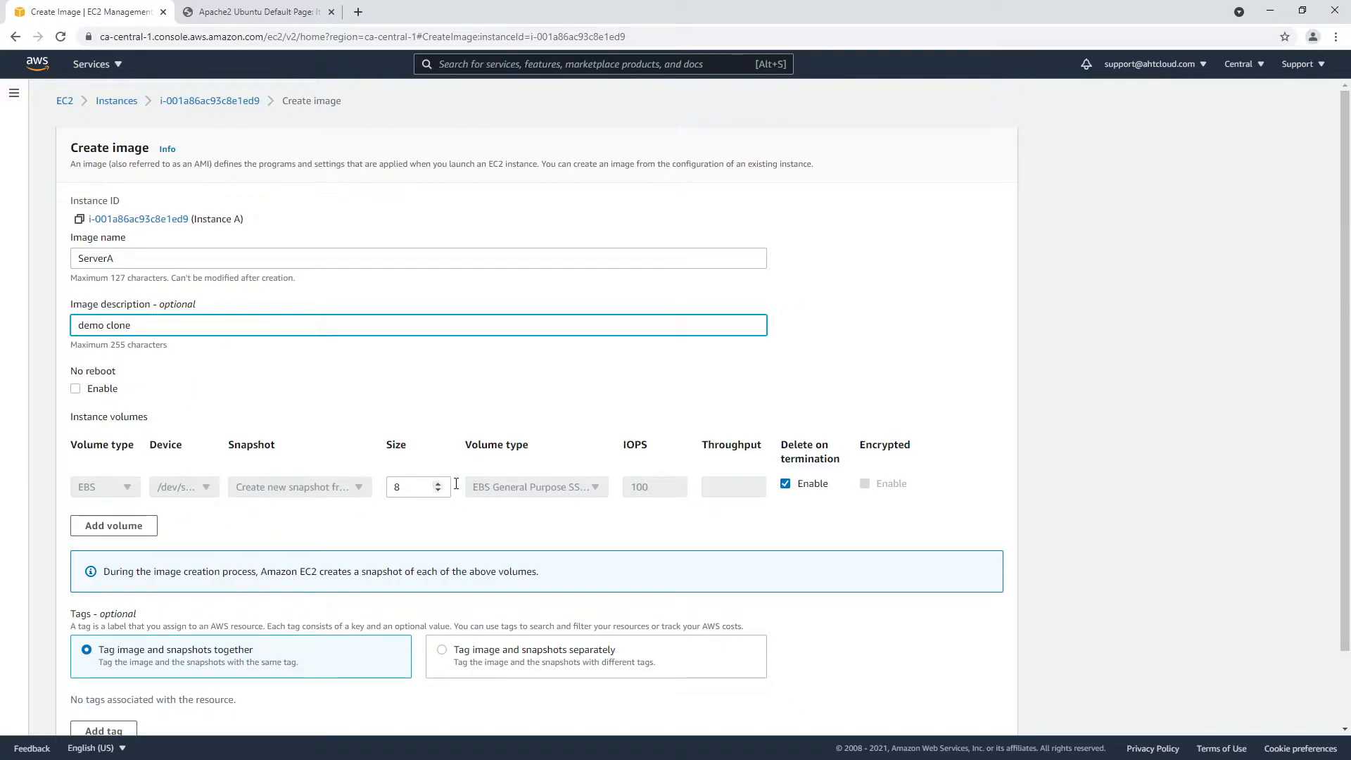
scroll("down", 3)
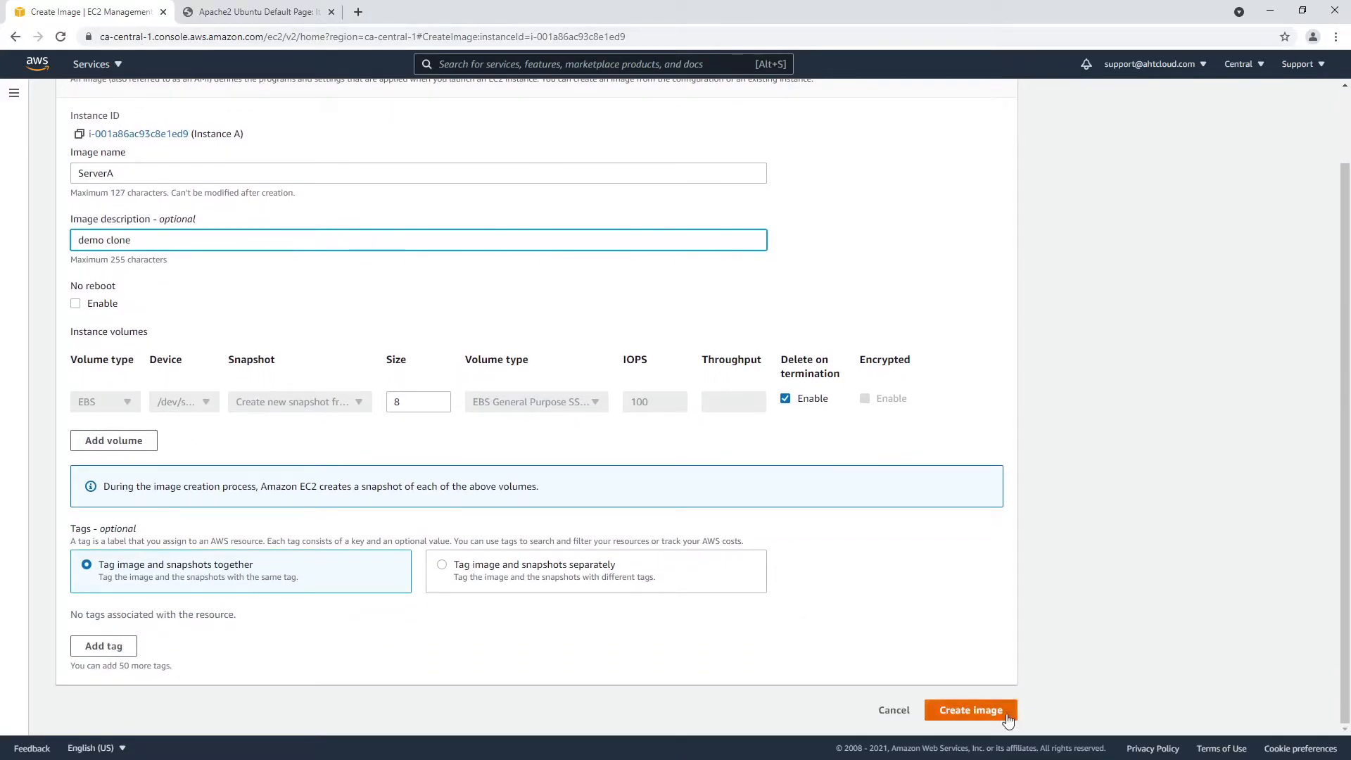
left_click(971, 709)
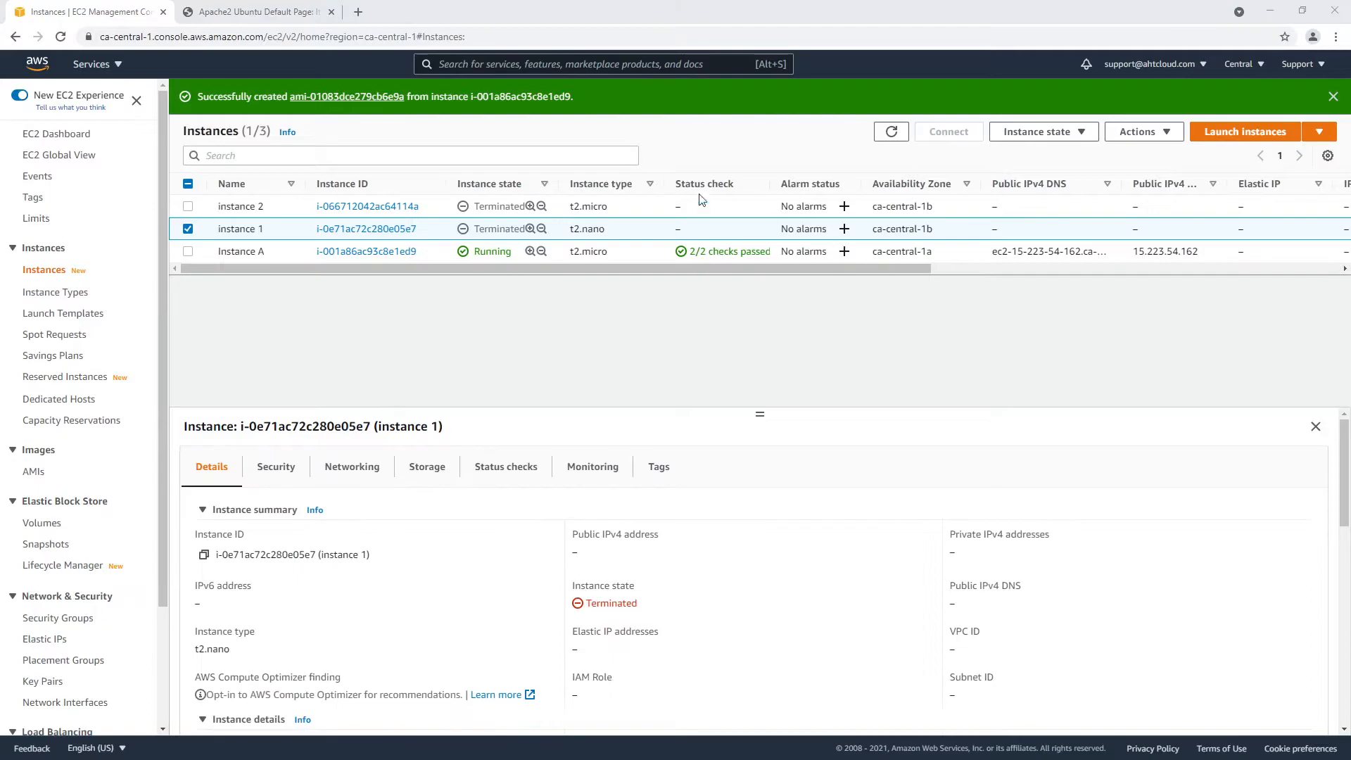
mouse_move(51, 461)
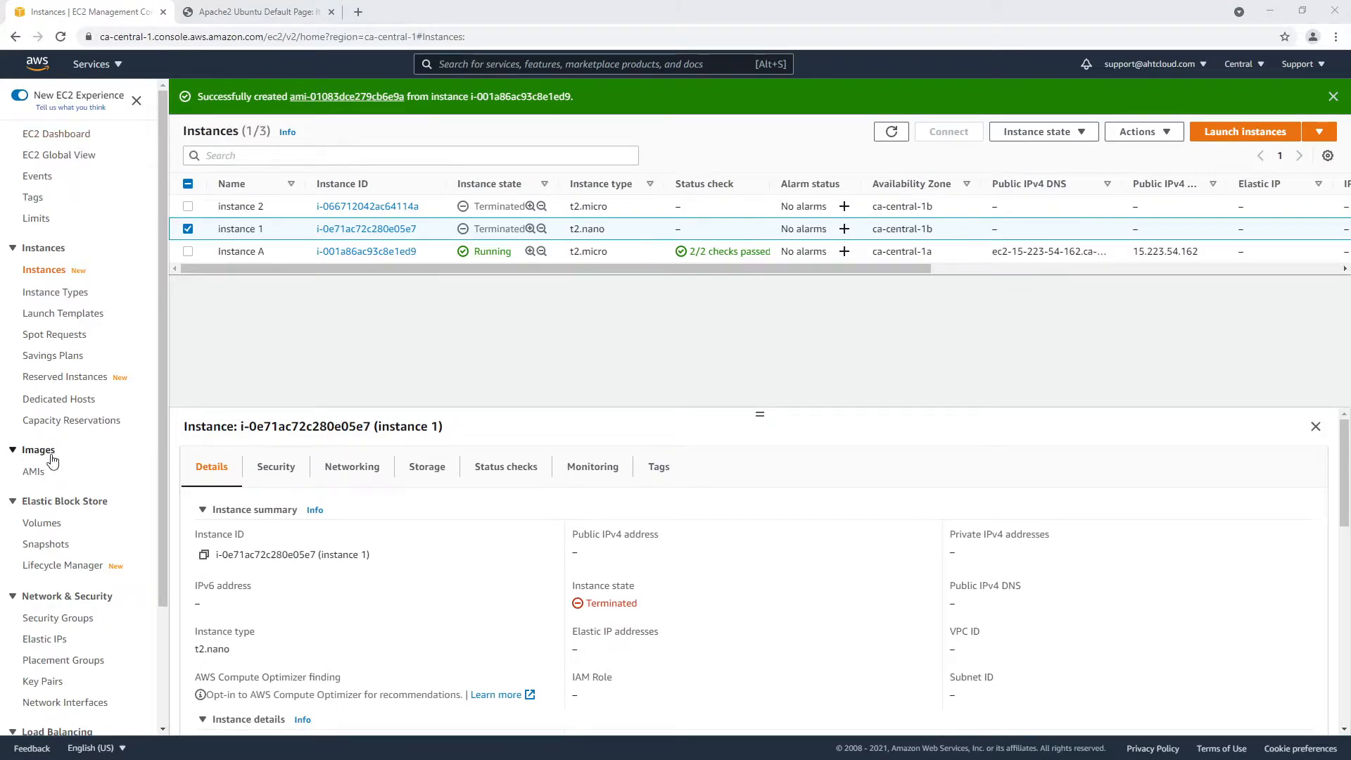
mouse_move(34, 471)
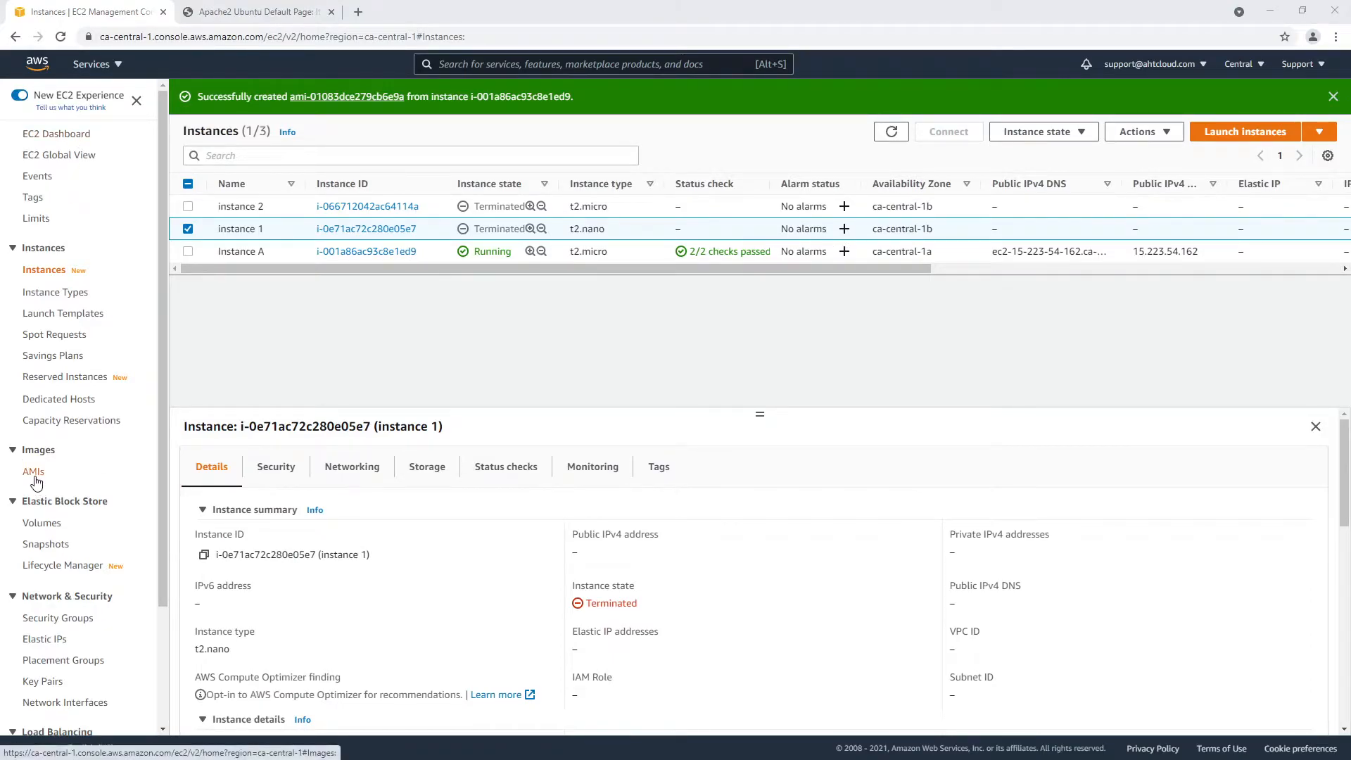
Show the AMIs list and refresh until the ServerA AMI reads available
left_click(34, 471)
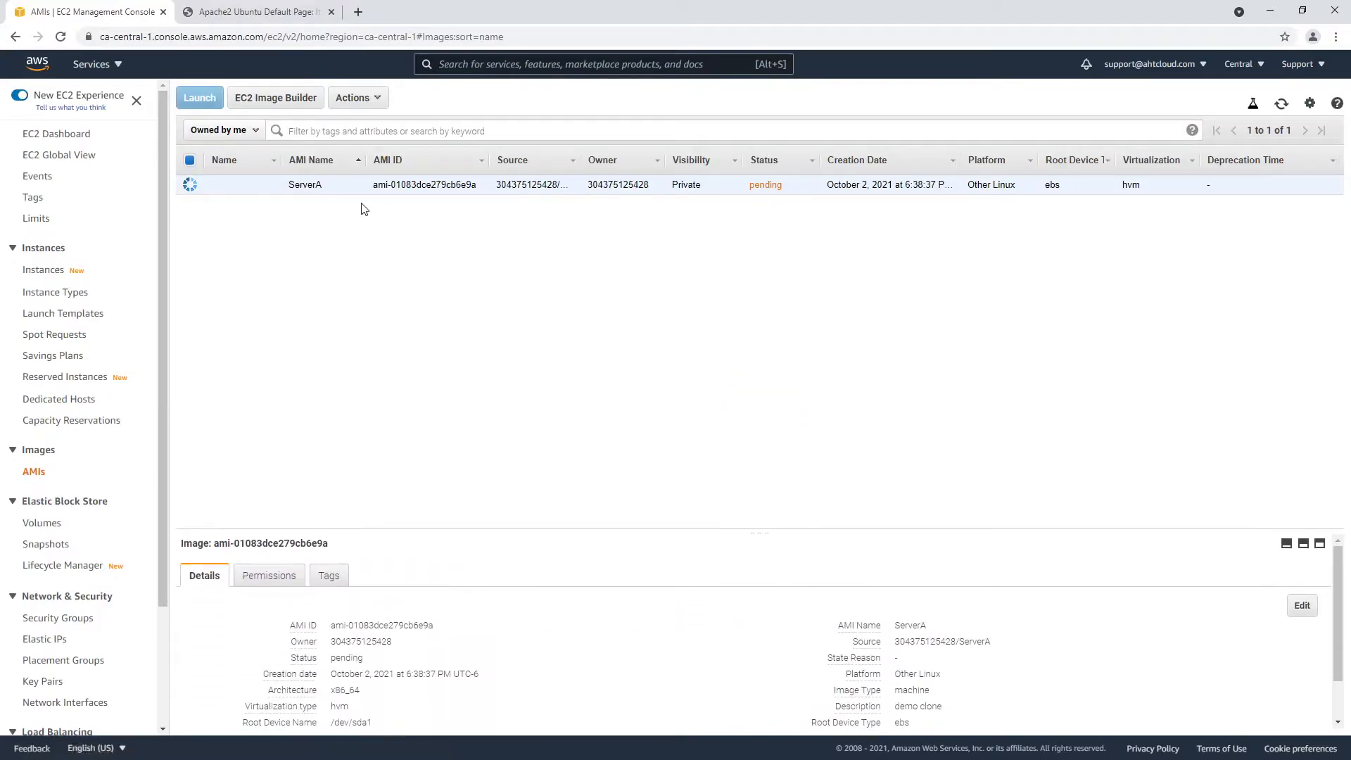
mouse_move(285, 231)
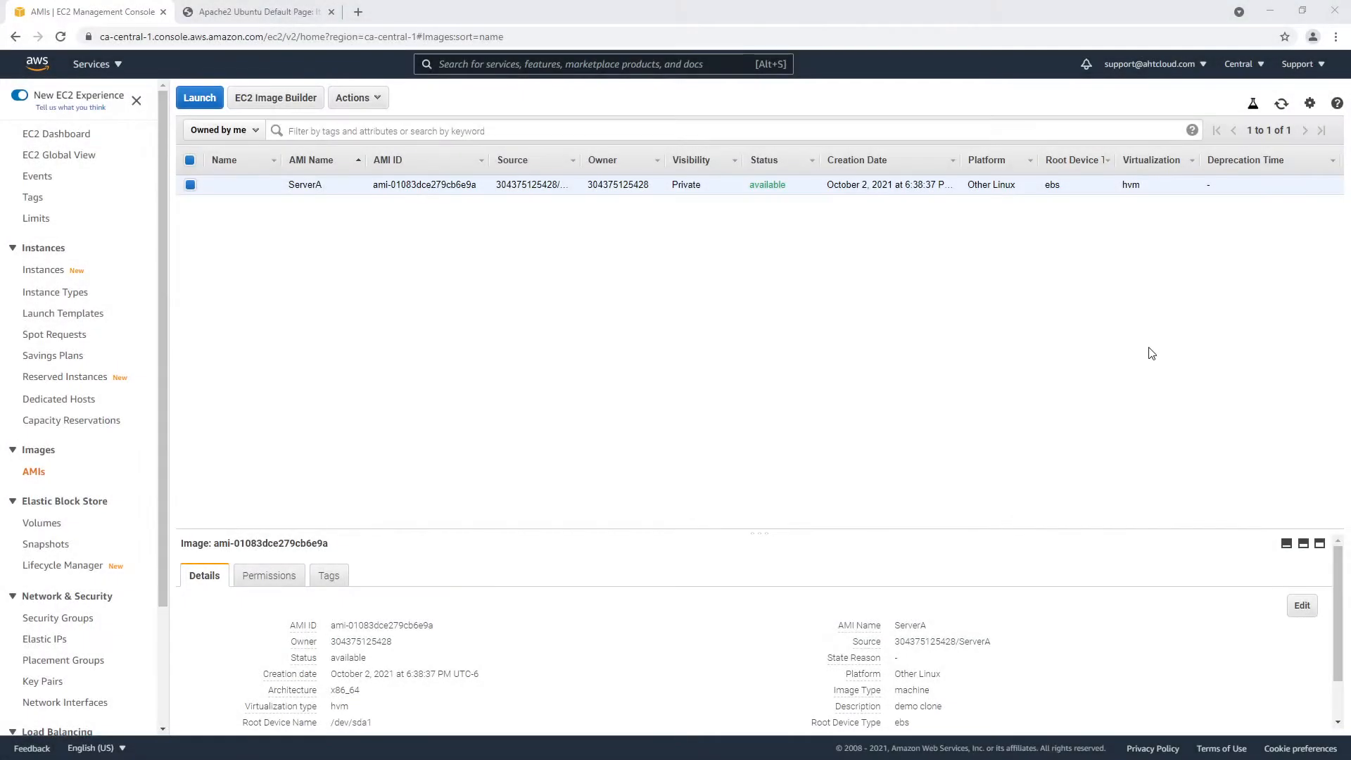
mouse_move(726, 261)
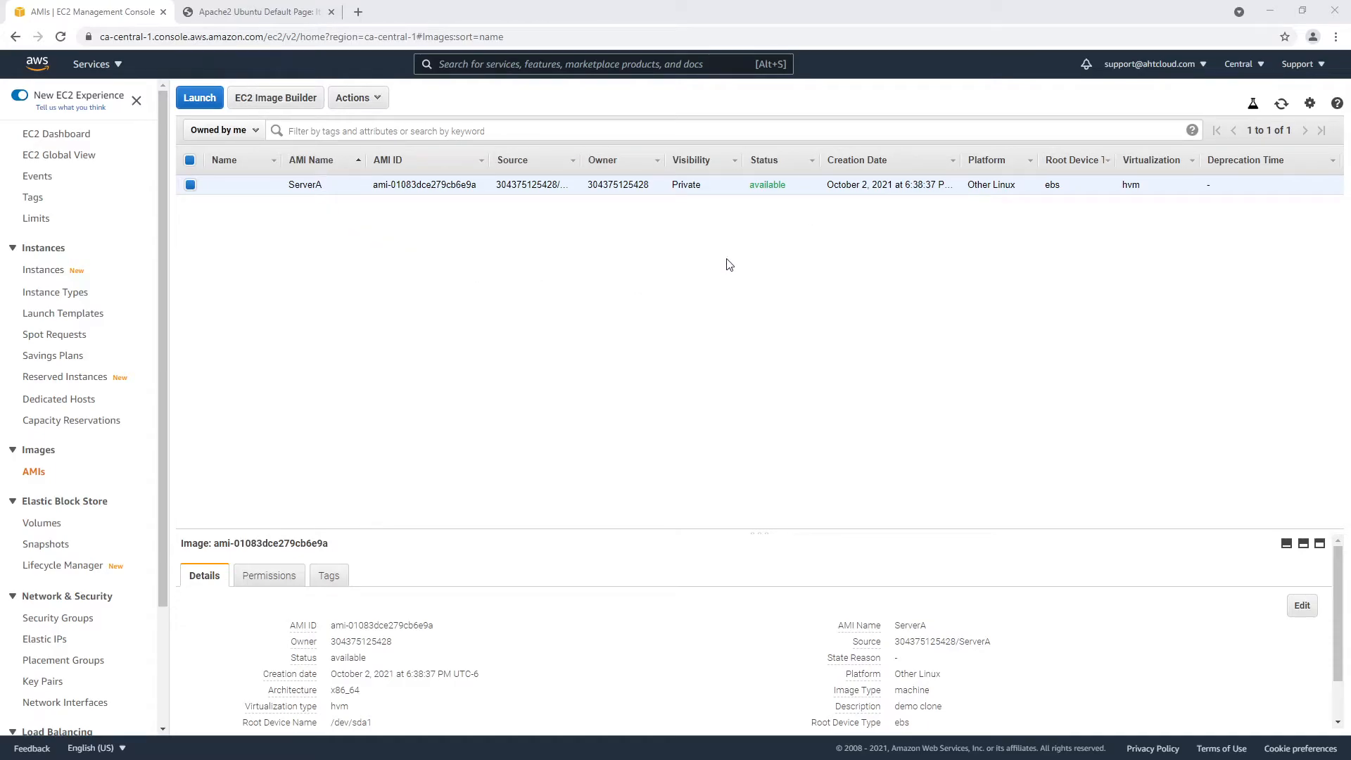
double_click(767, 184)
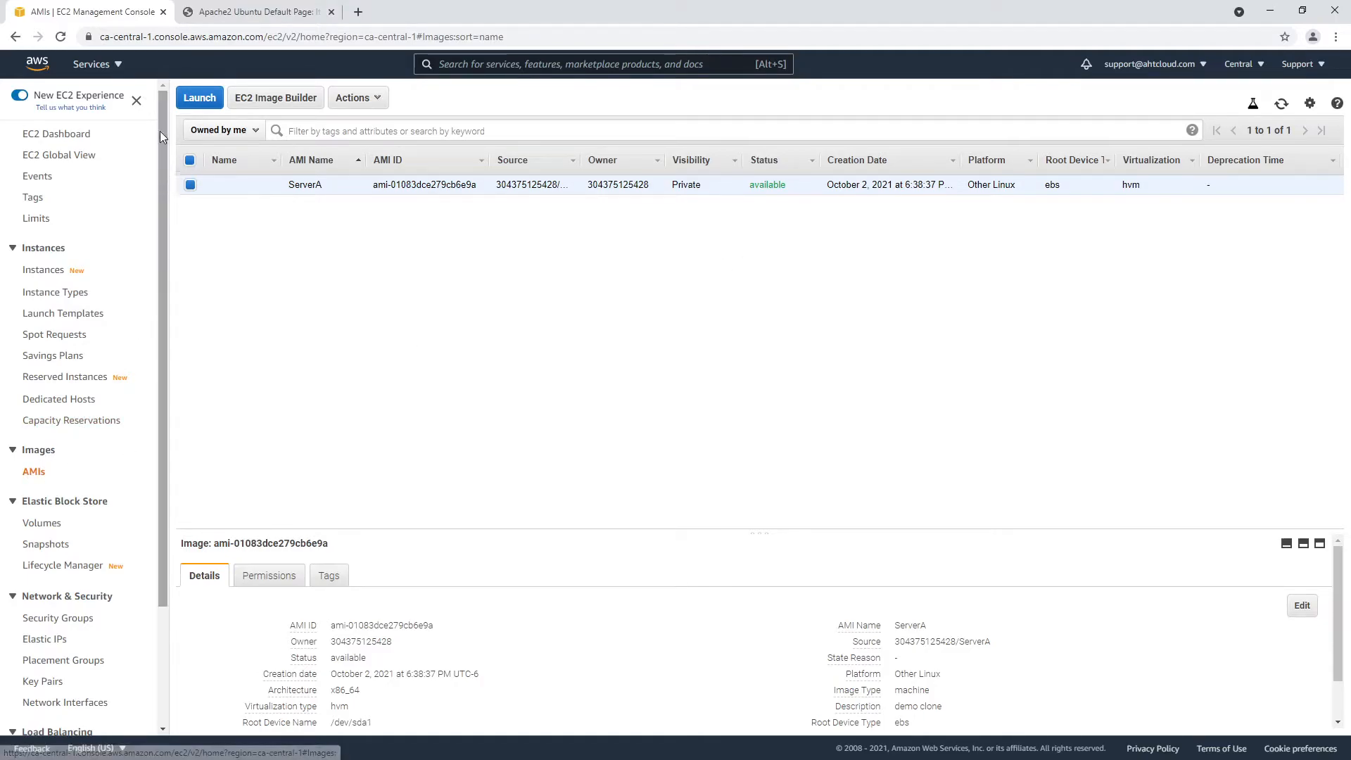
Begin launching a t2.micro instance from the ServerA AMI and go to security group settings
left_click(200, 97)
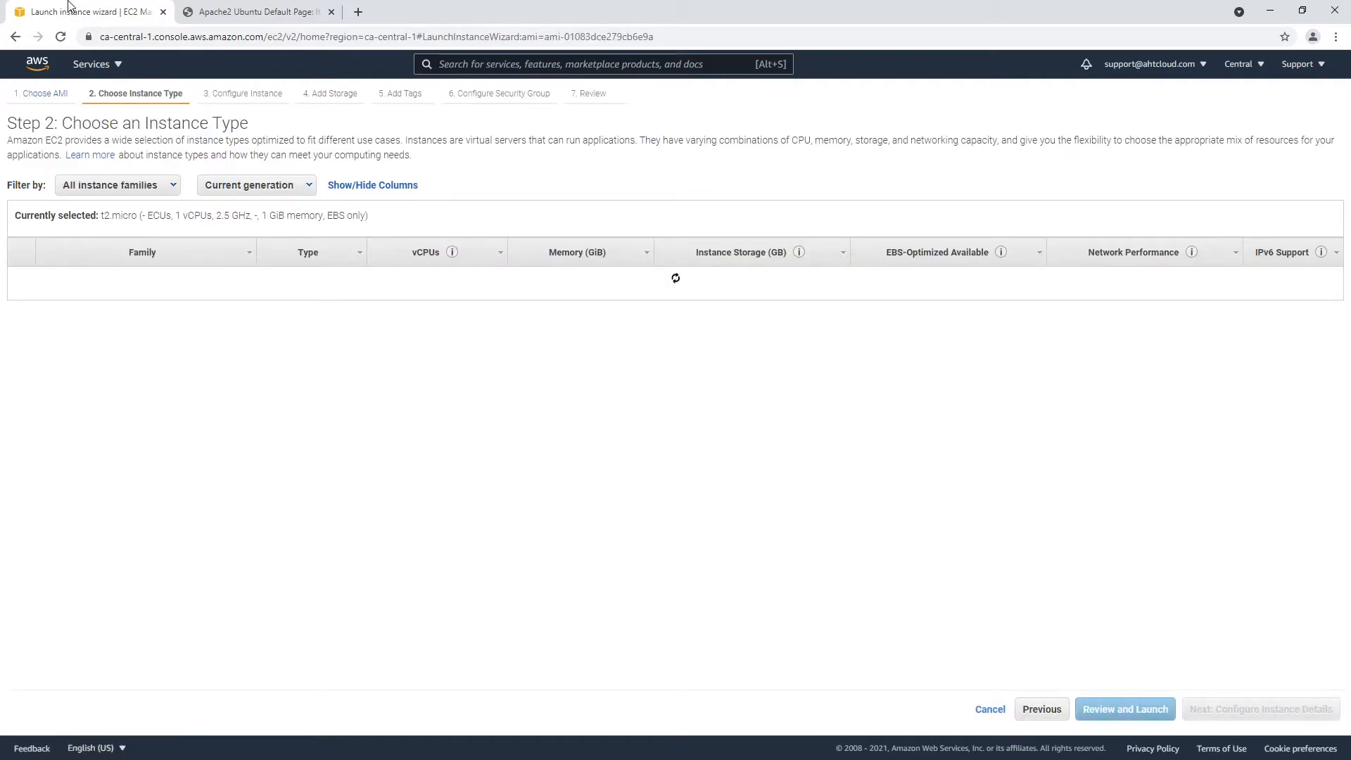
left_click(42, 92)
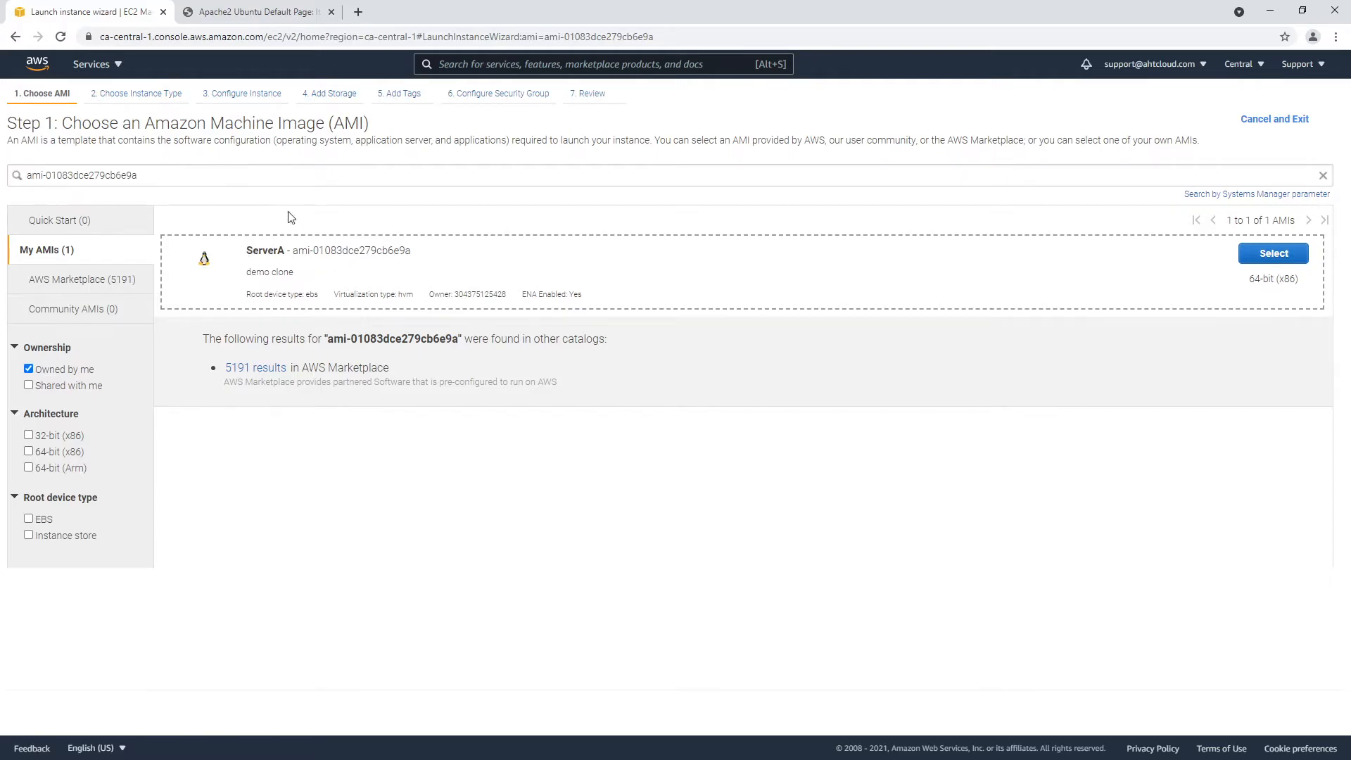
left_click(1272, 253)
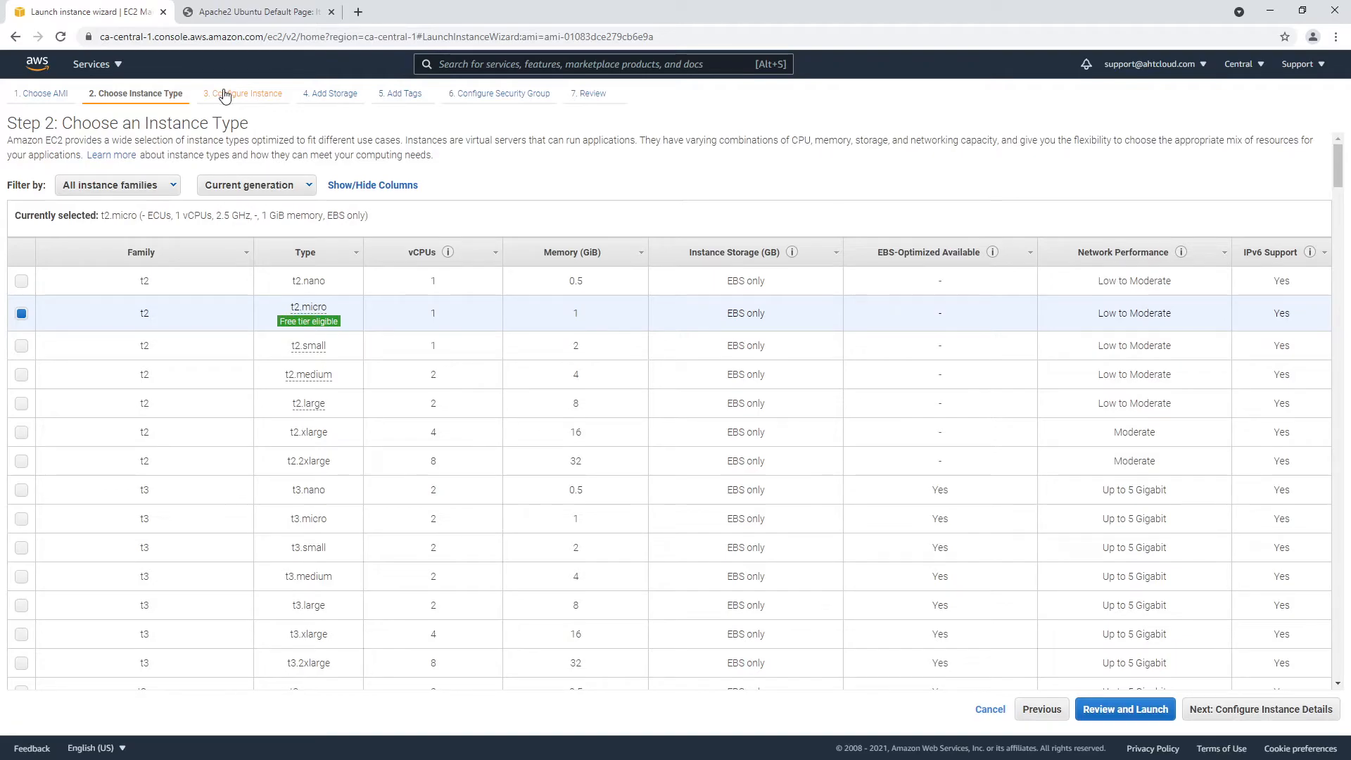
left_click(242, 92)
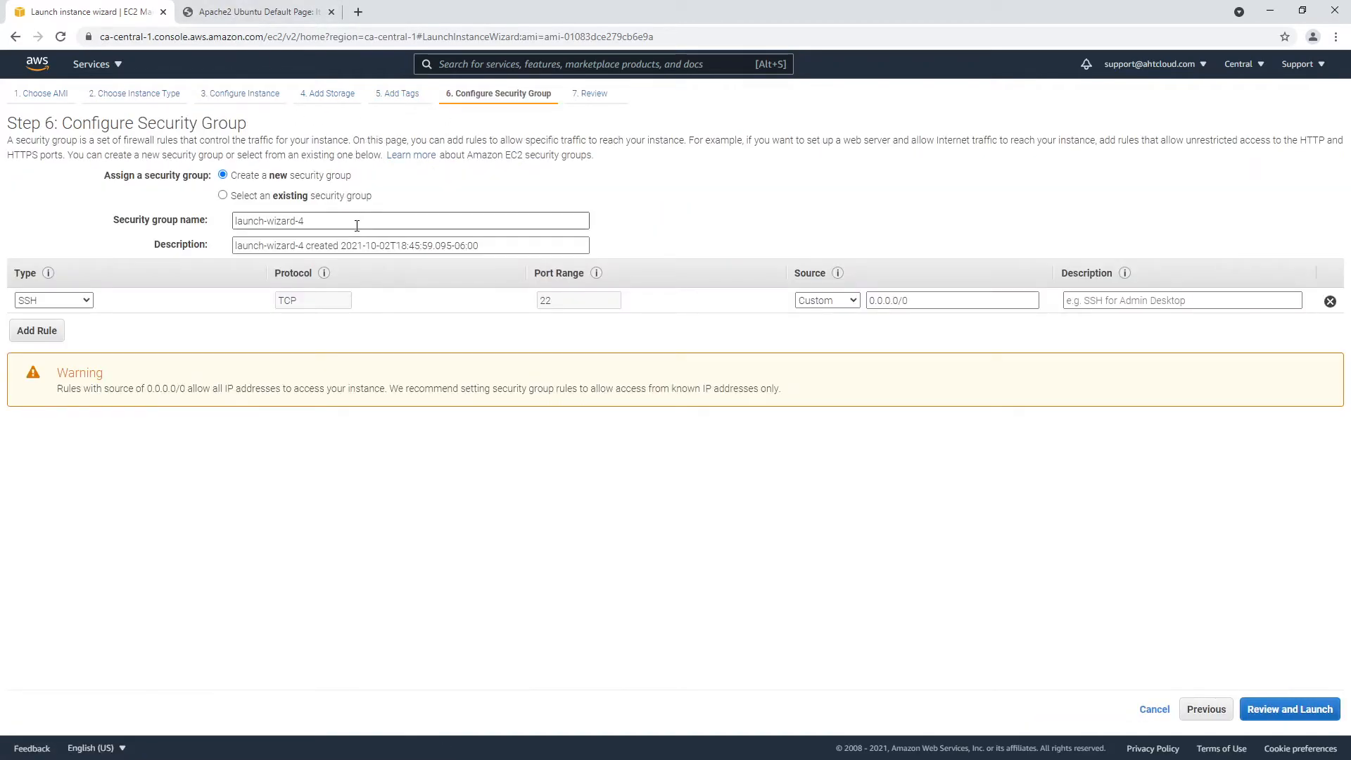
Reuse the existing launch-wizard-3 security group and proceed to Review and Launch
left_click(222, 194)
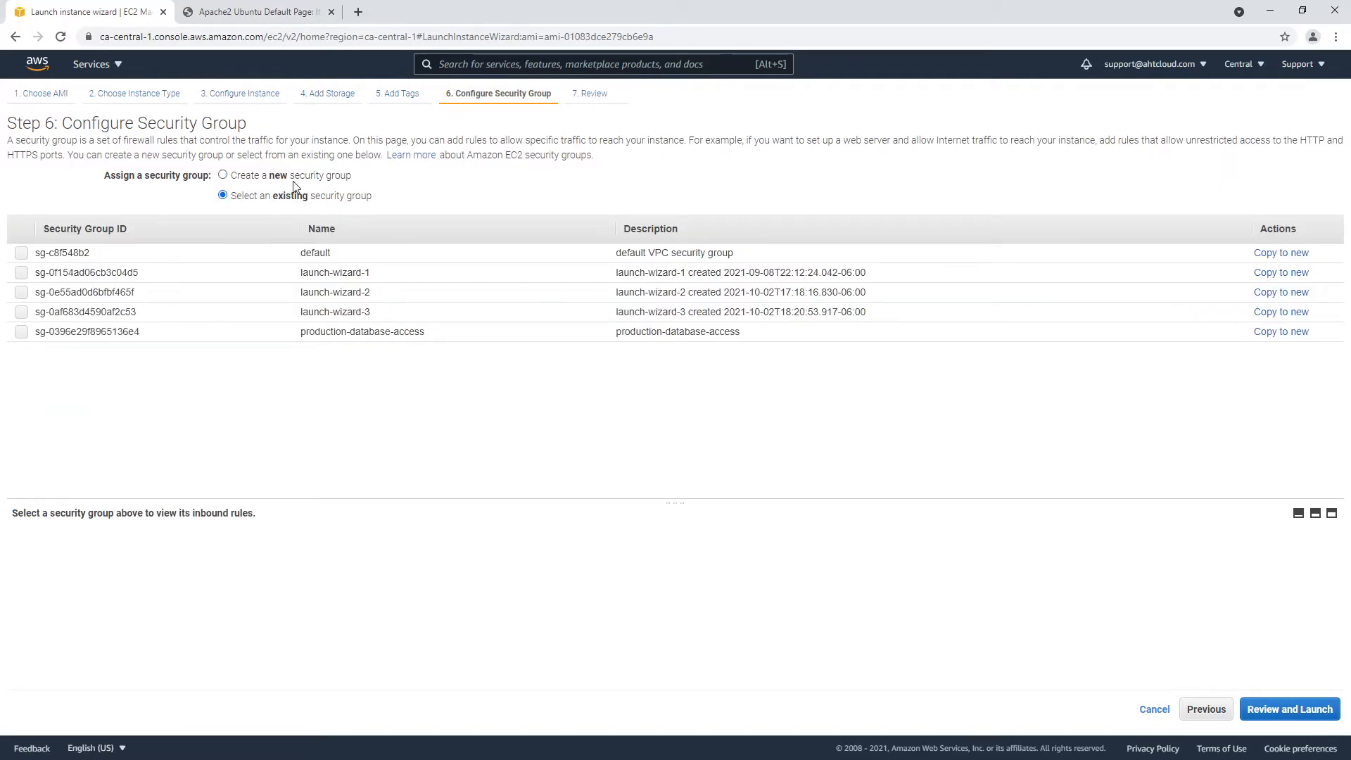
left_click(20, 311)
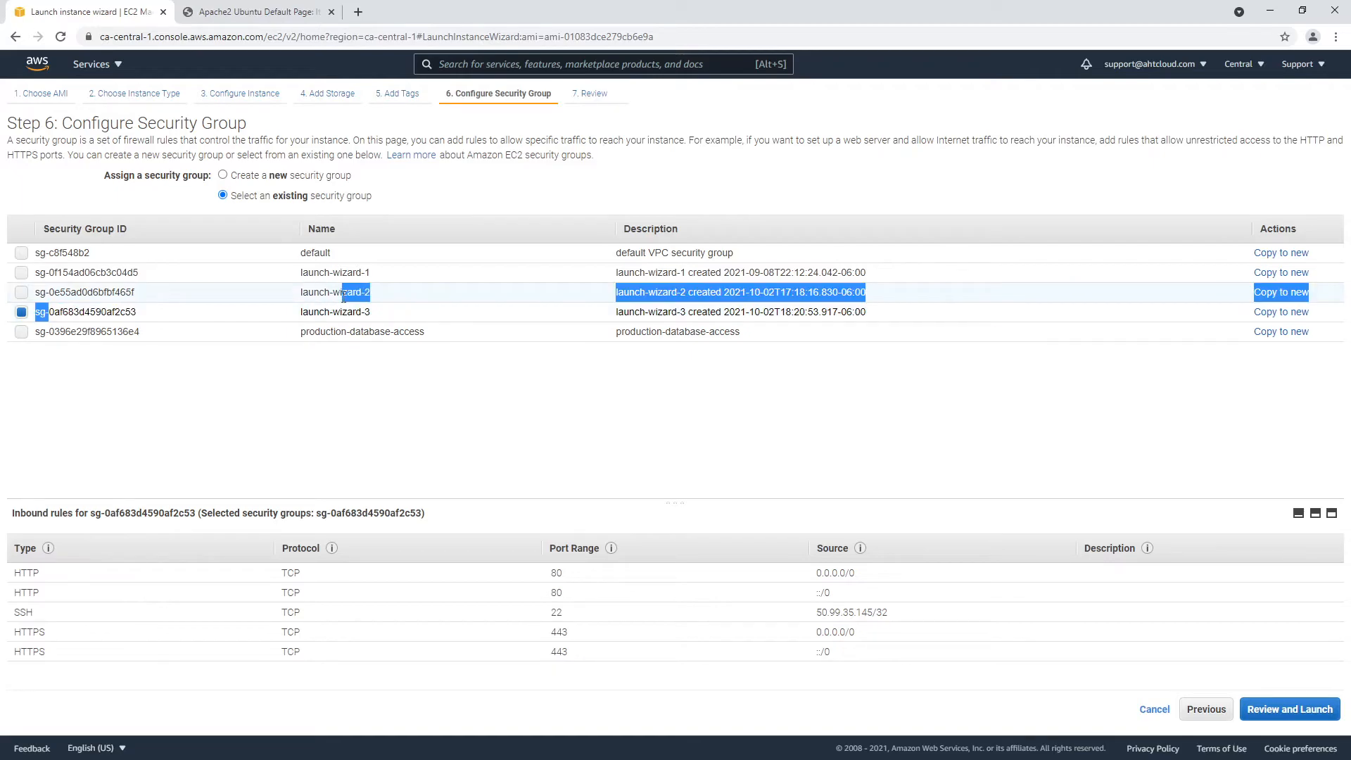
left_click(1289, 708)
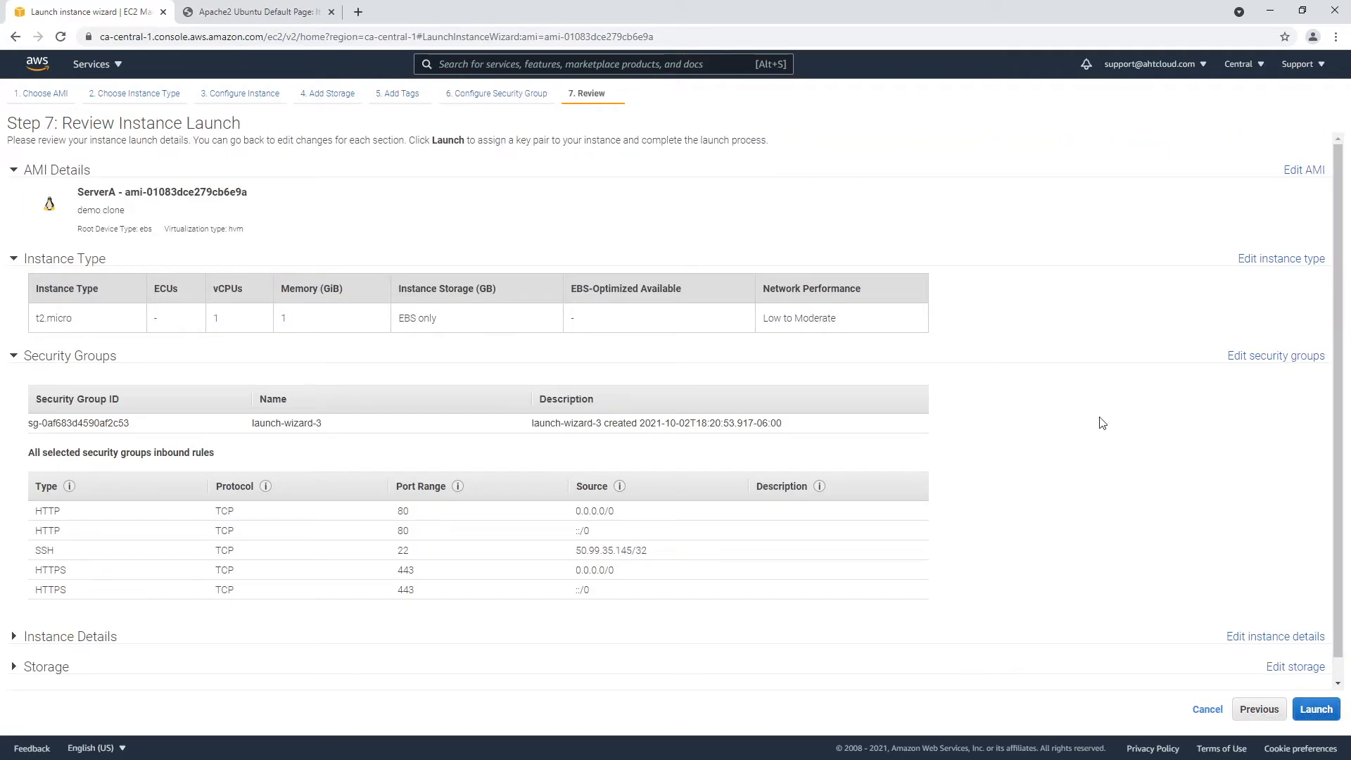
Launch the instance with a new key pair named ServerB, downloaded first
left_click(1315, 707)
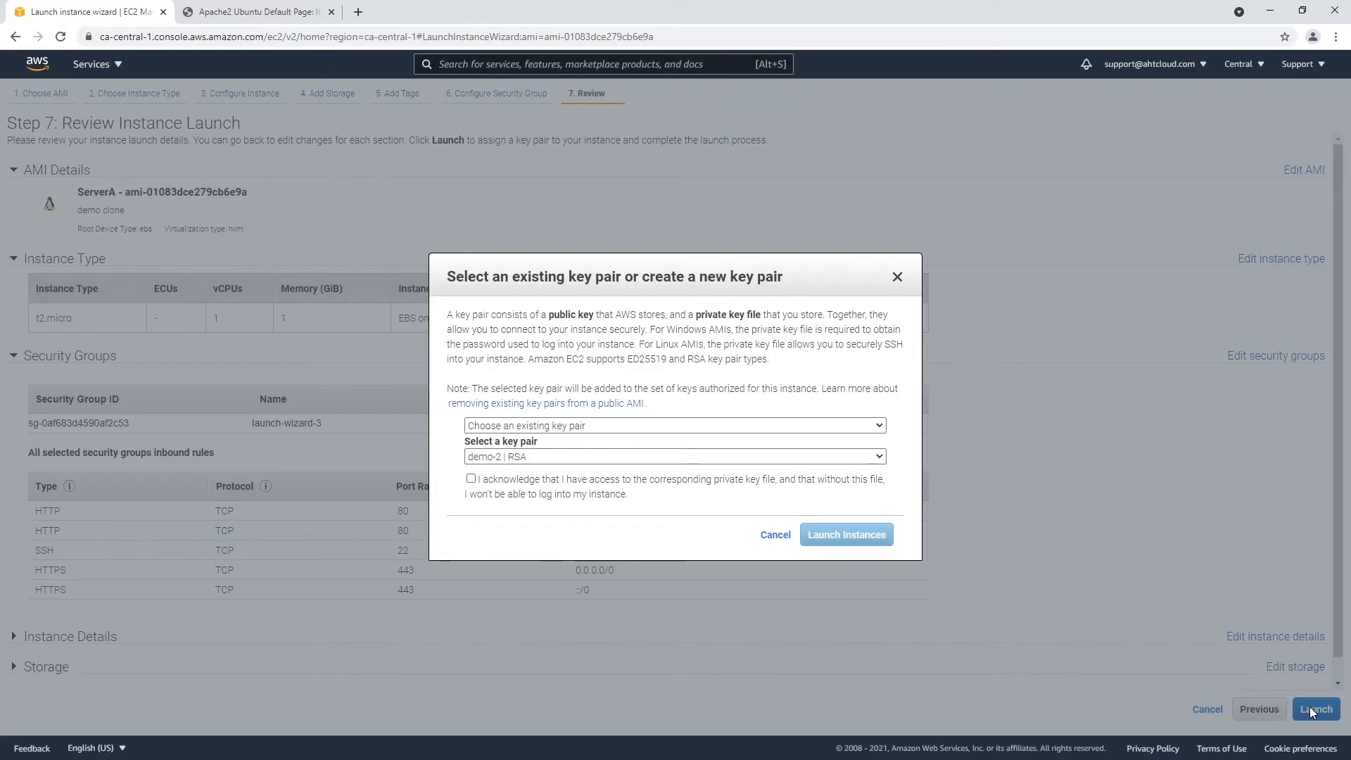
left_click(674, 425)
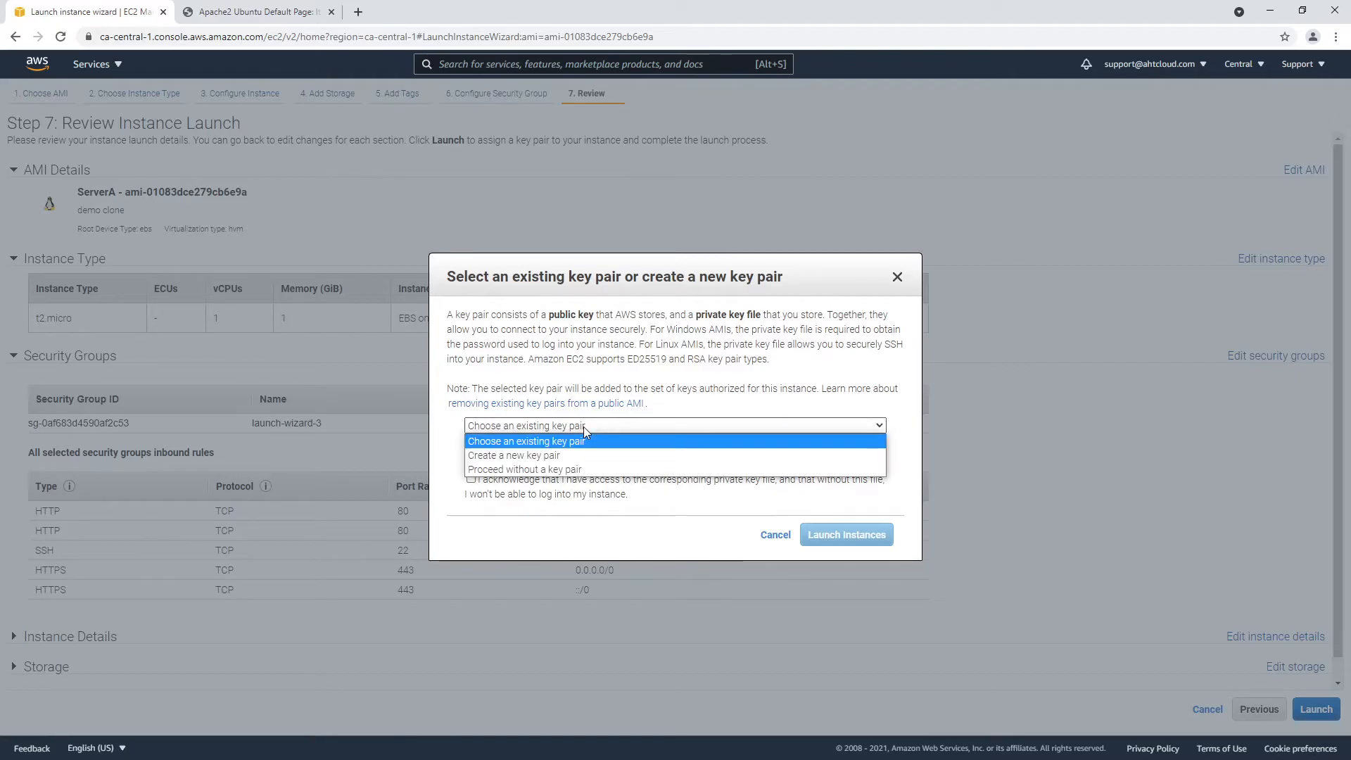
left_click(514, 454)
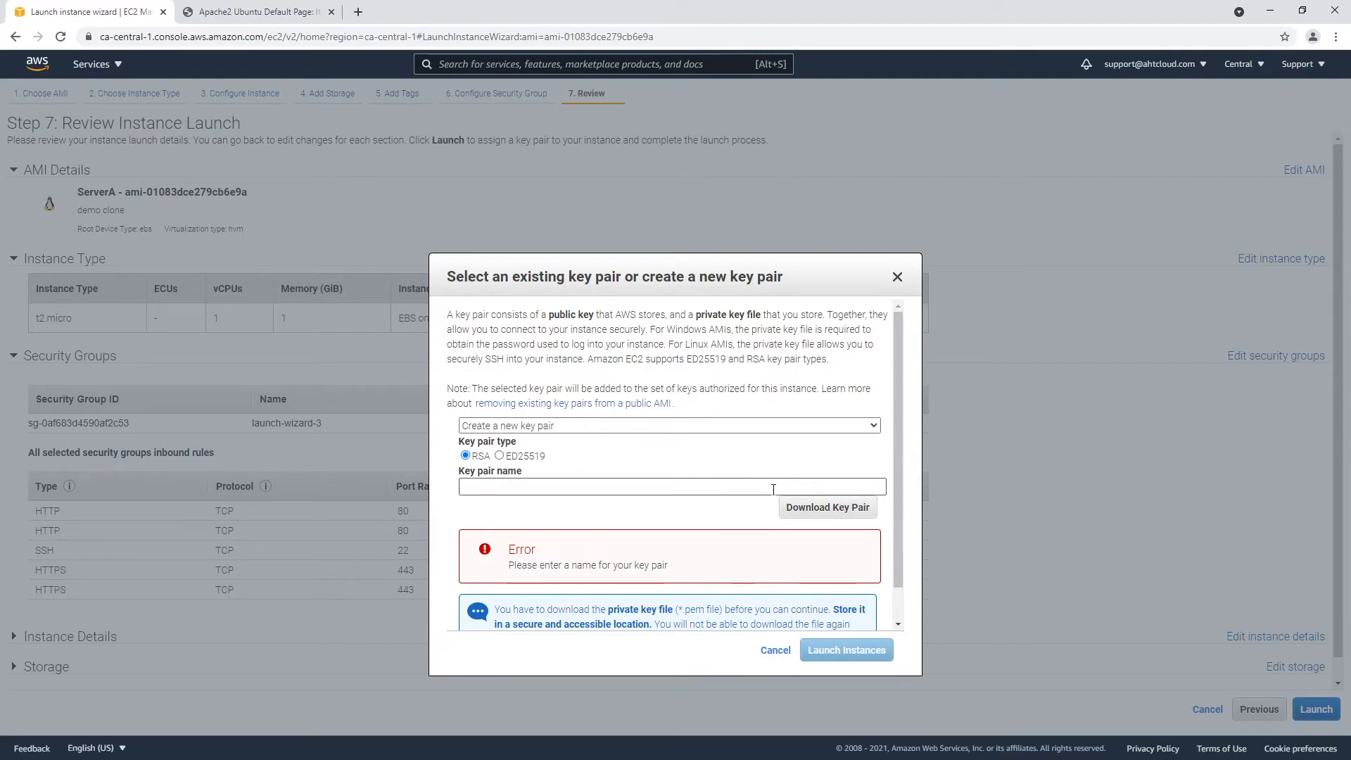
type("ServerB")
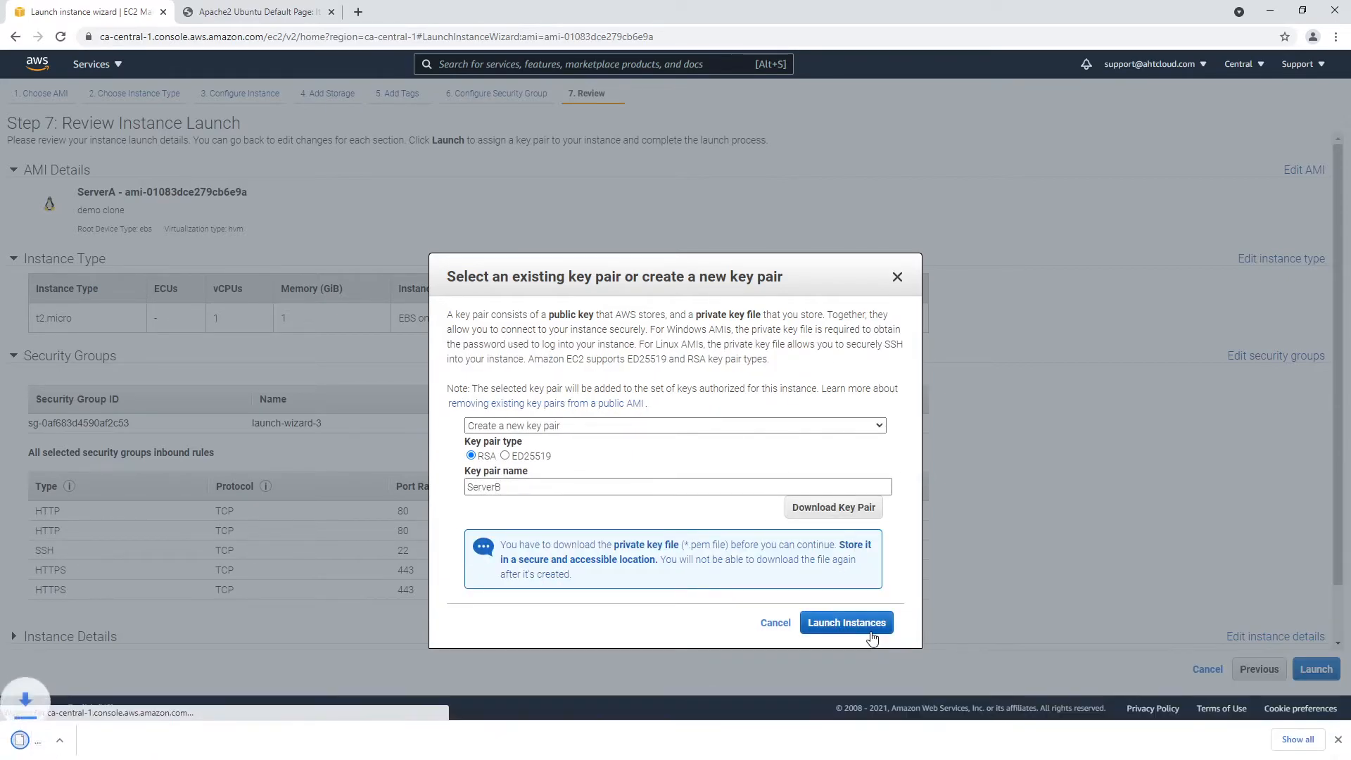
left_click(846, 622)
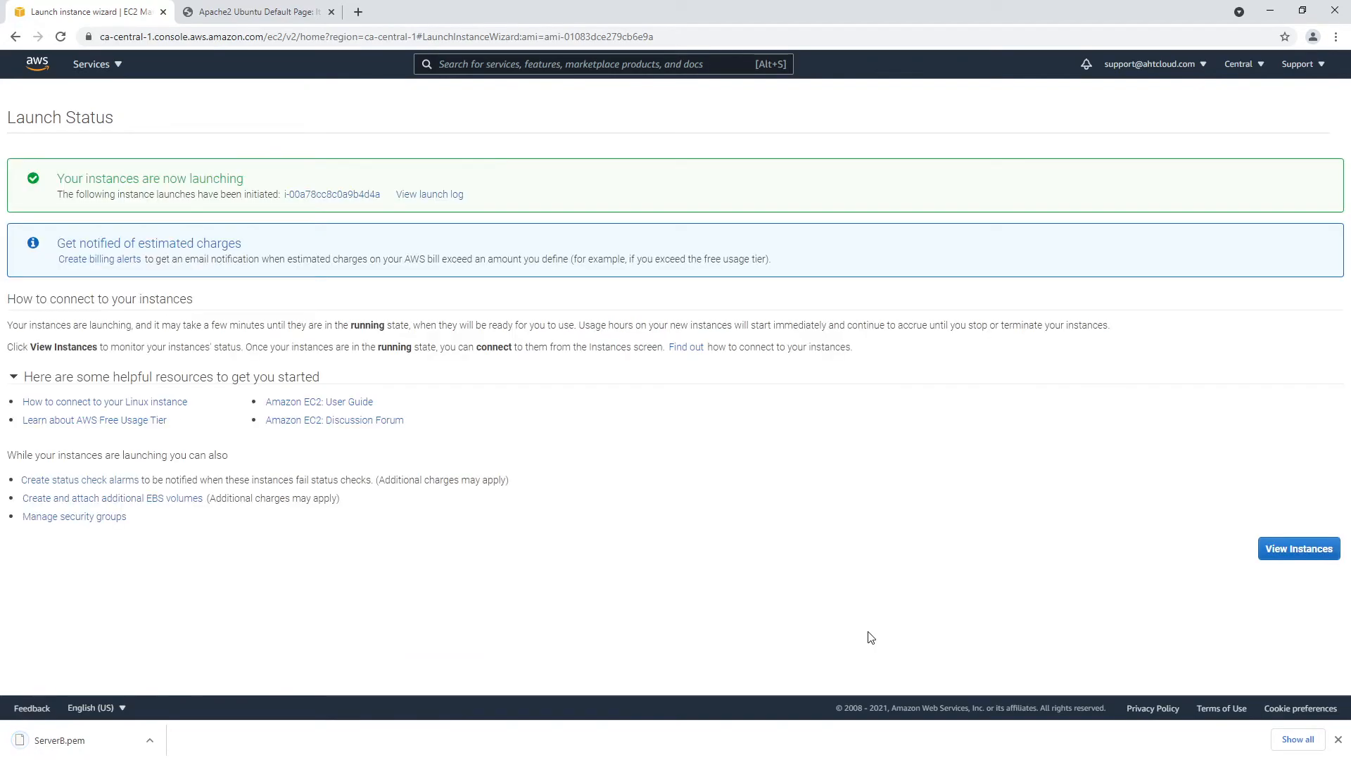
View the instances and name the new one 'Instance B'
left_click(1299, 547)
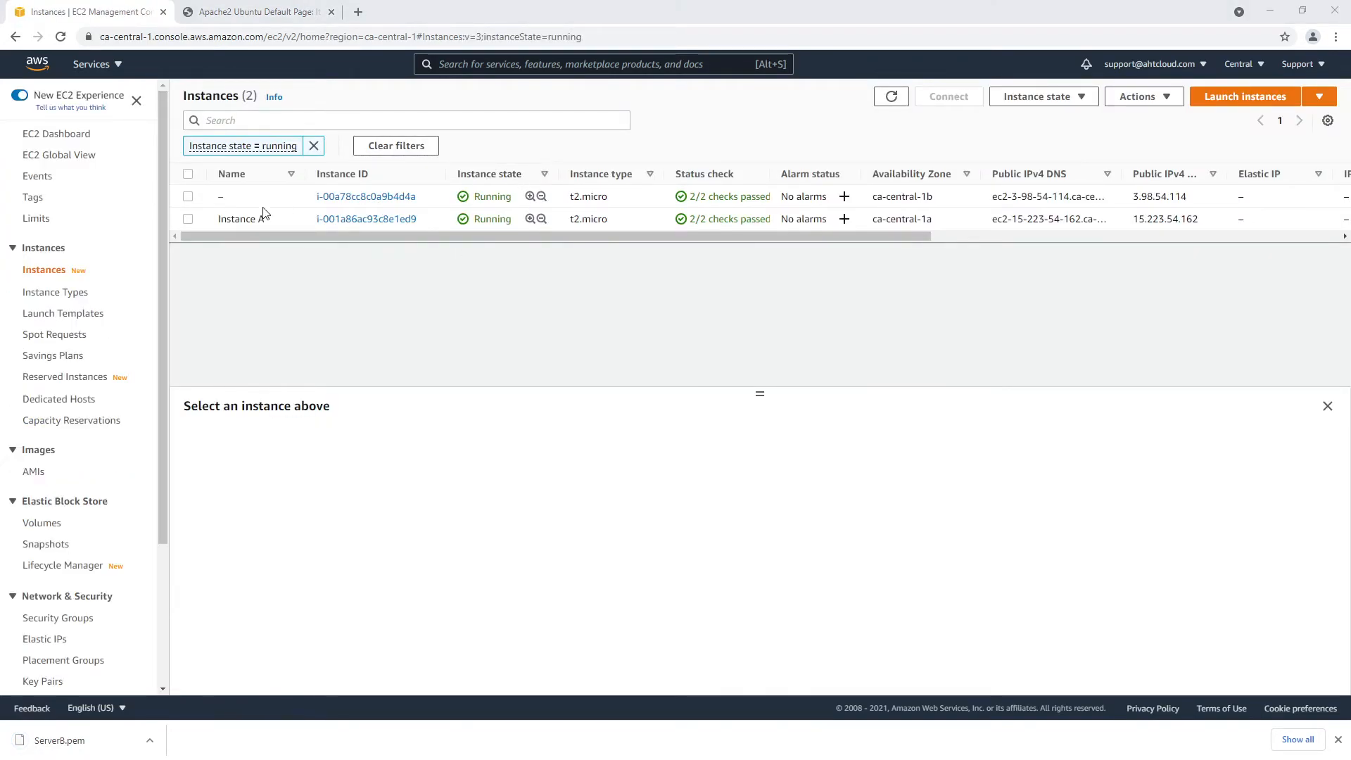
left_click(233, 196)
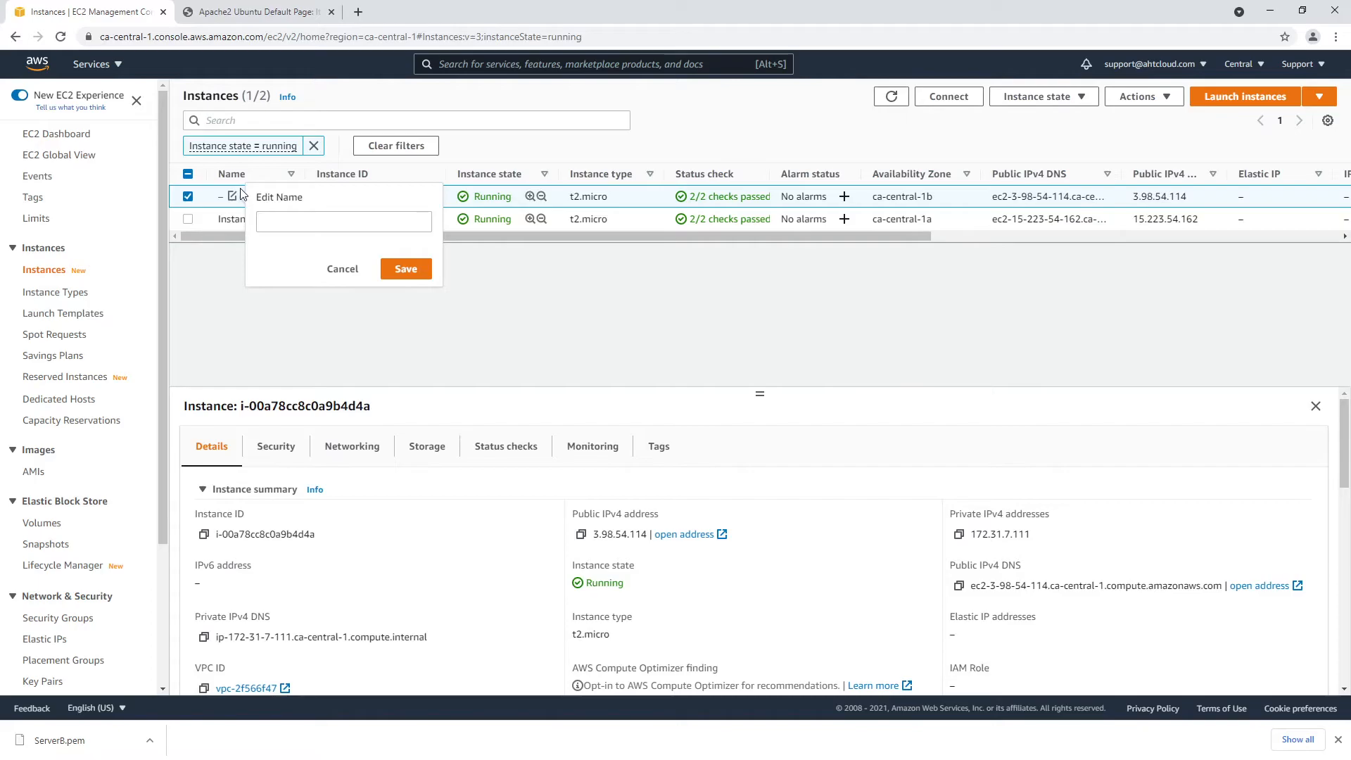
type("Instance B")
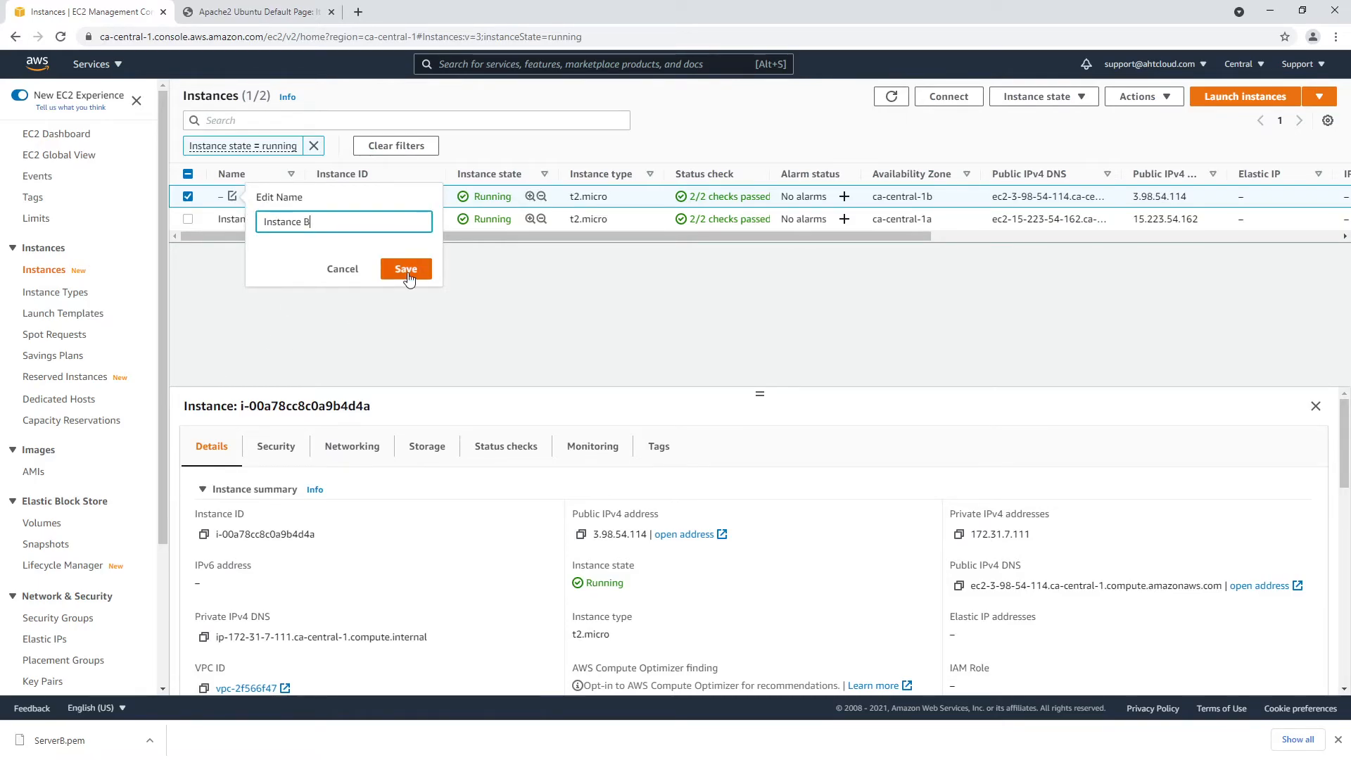
left_click(406, 269)
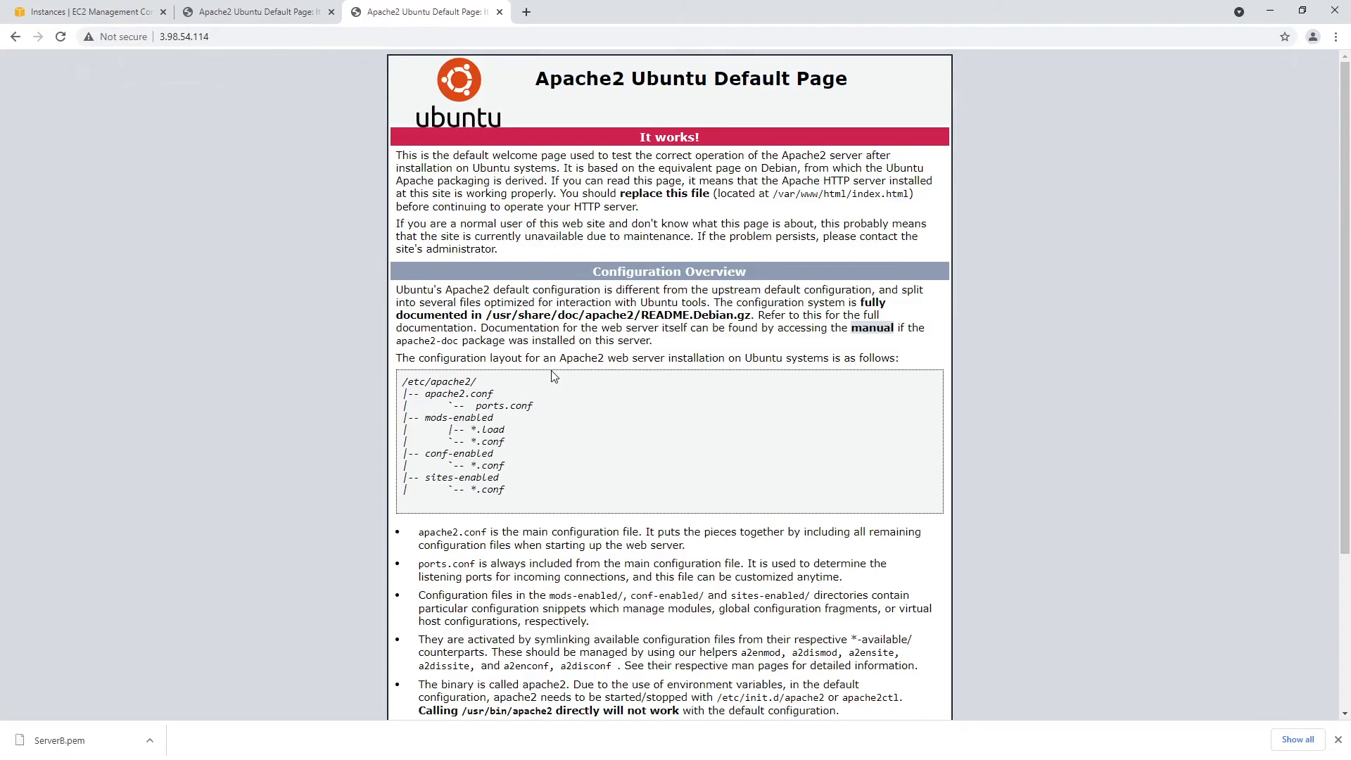
Switch to the 15.223.54.162 tab and select its address to confirm the Apache page
left_click(253, 11)
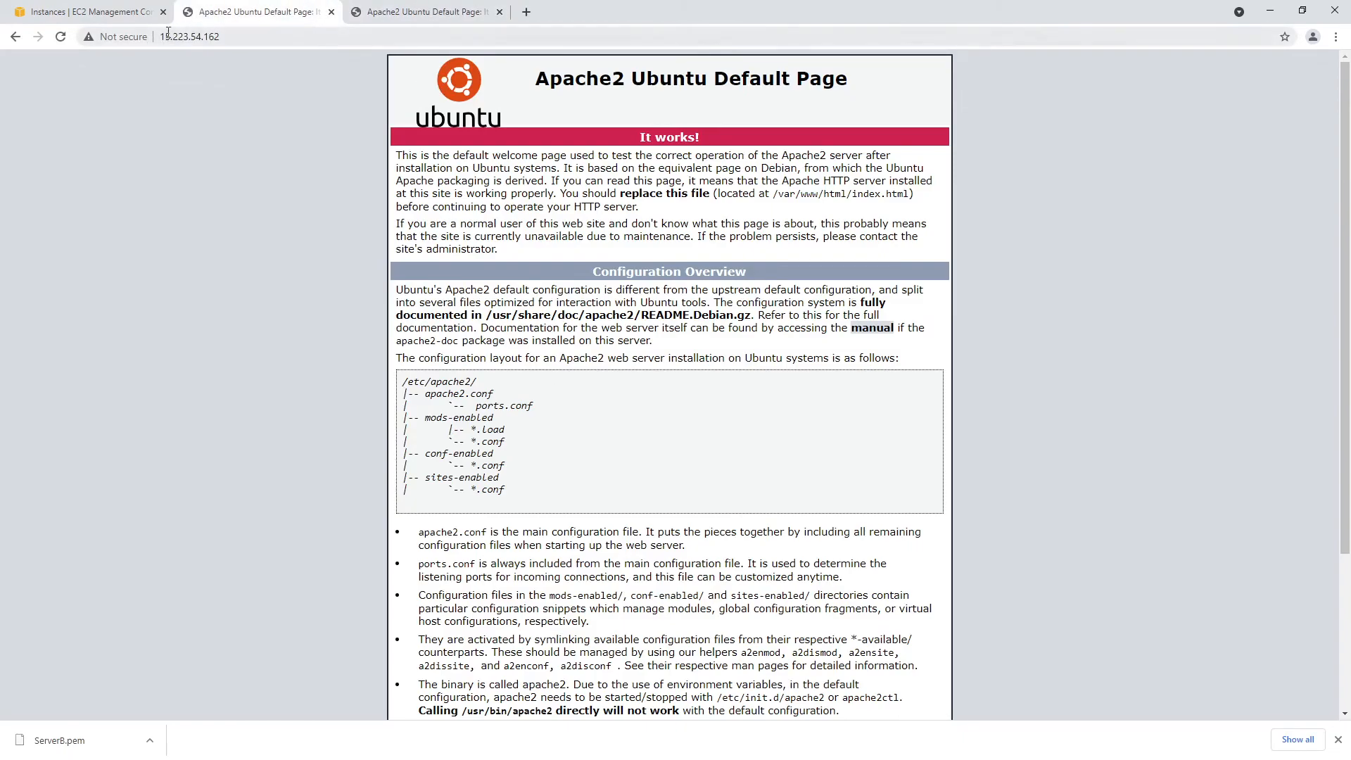
left_click(187, 37)
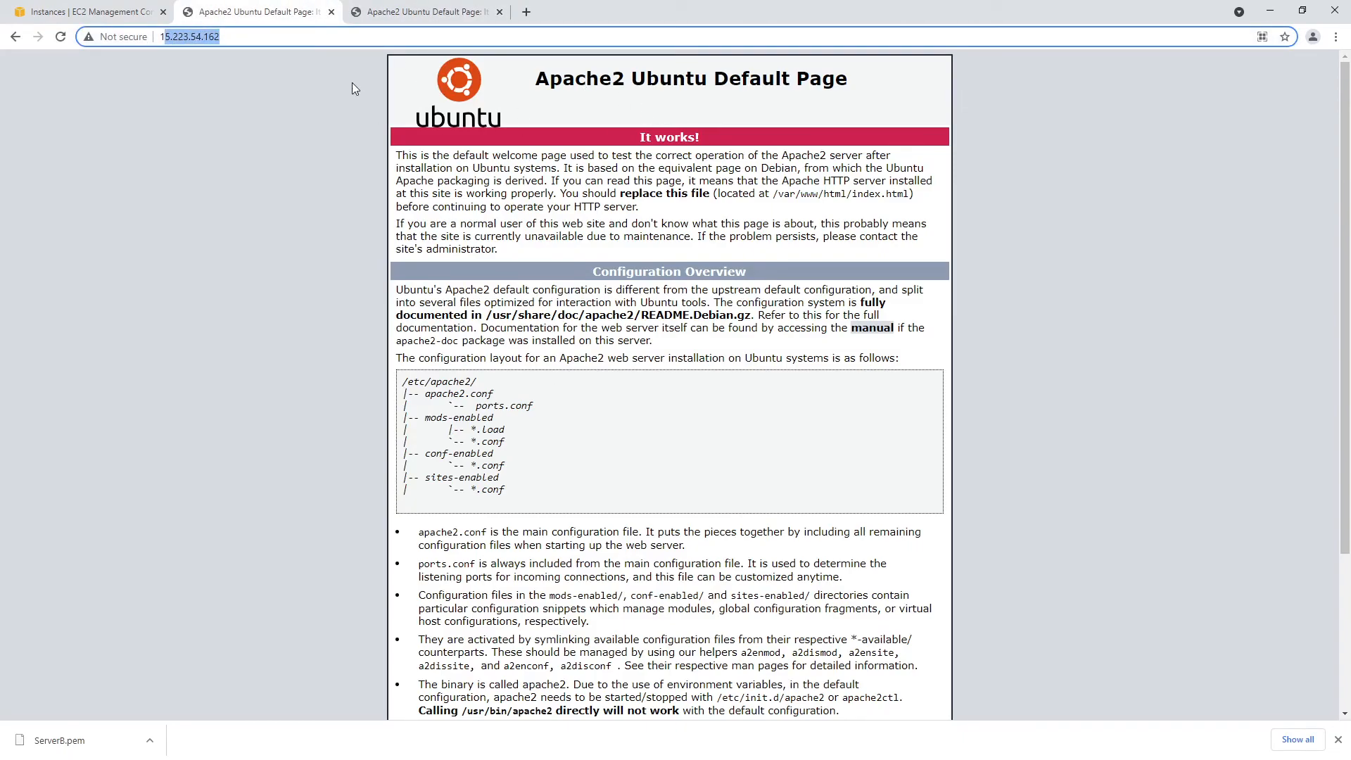